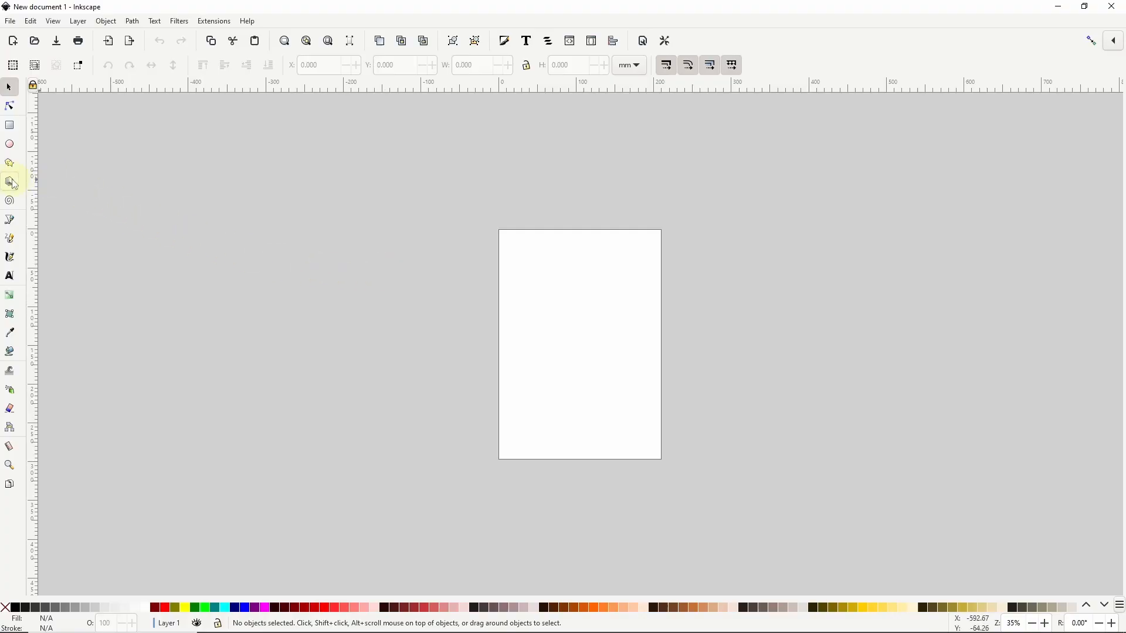
- Draw one 3D box left of the page and another on the lower page
left_click(10, 182)
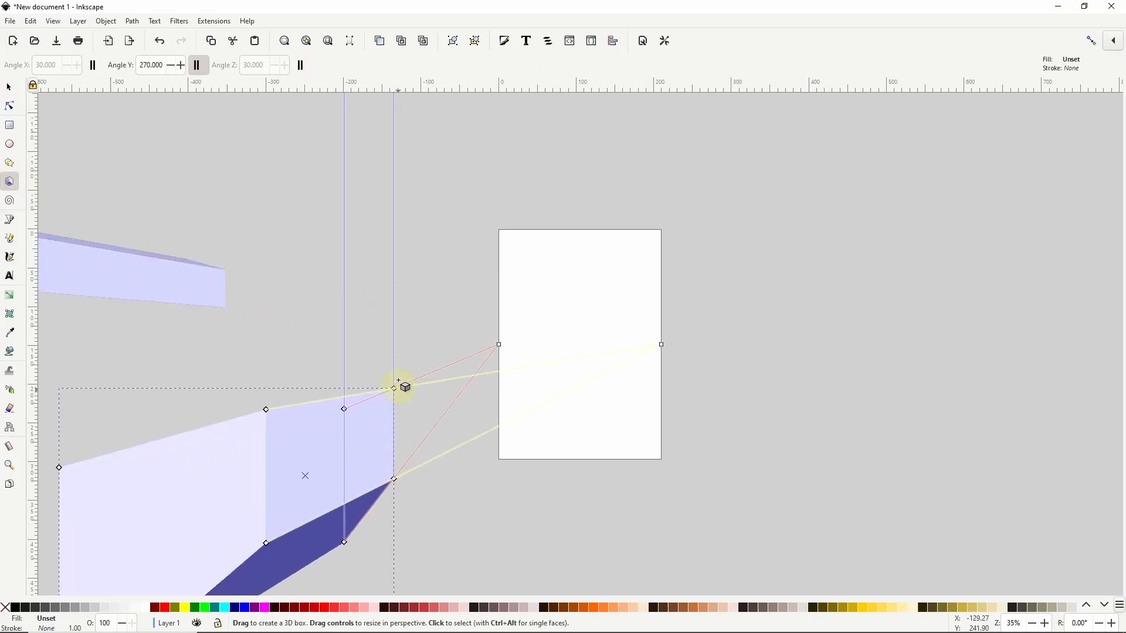
left_click_drag(396, 380, 453, 198)
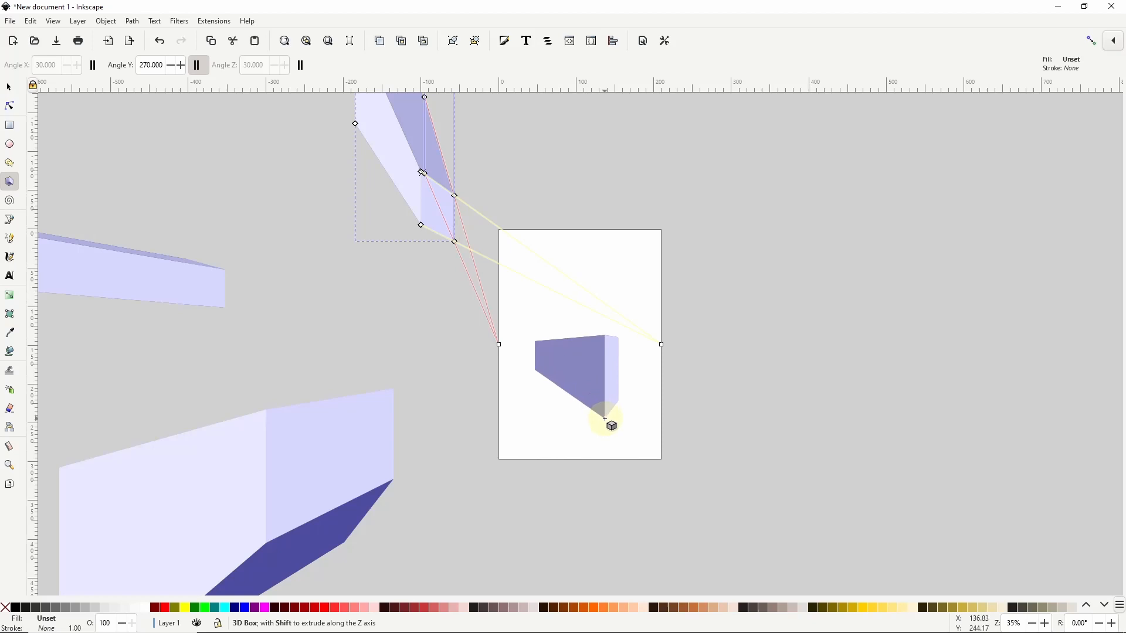
left_click_drag(422, 172, 604, 336)
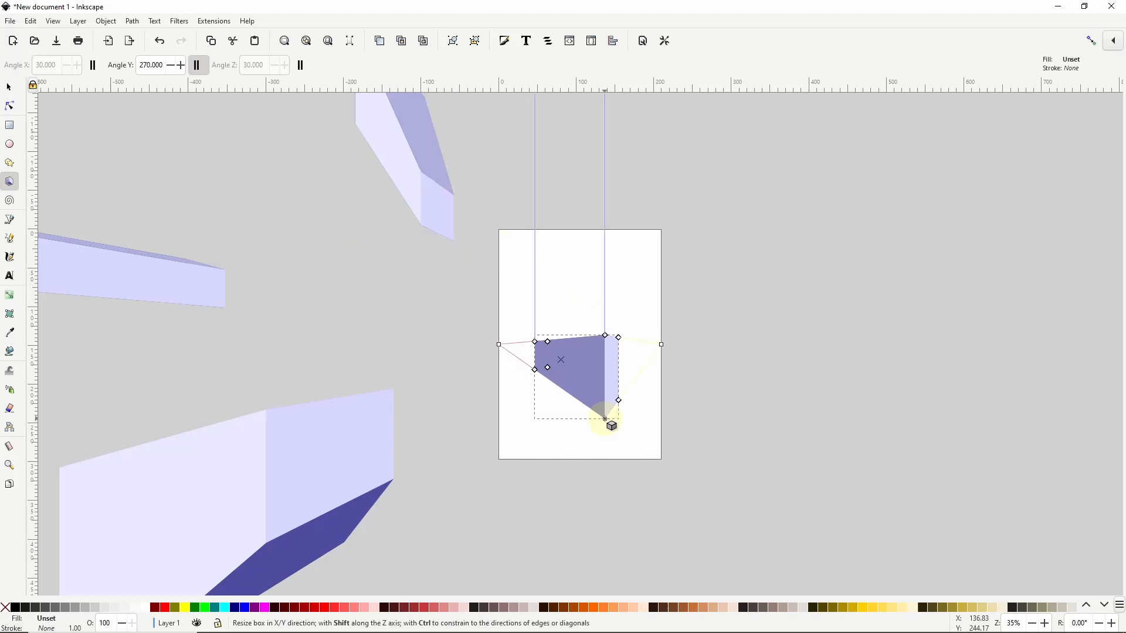
- Reshape the page box's depth and size, and shift a vanishing point to change perspective
left_click_drag(610, 423, 562, 361)
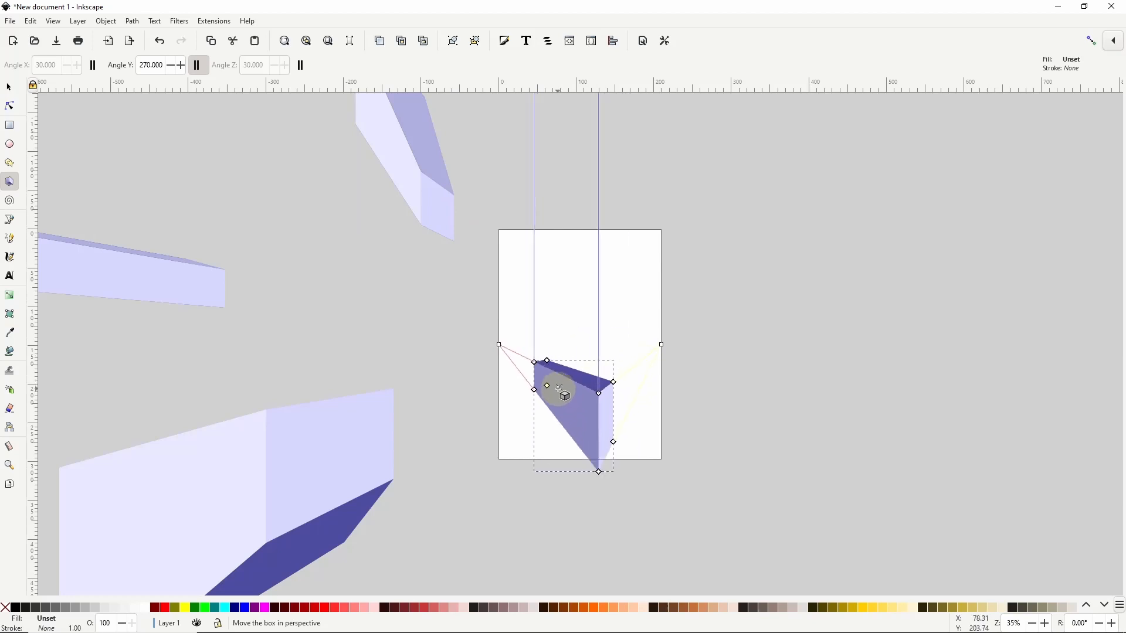
left_click_drag(598, 392, 629, 388)
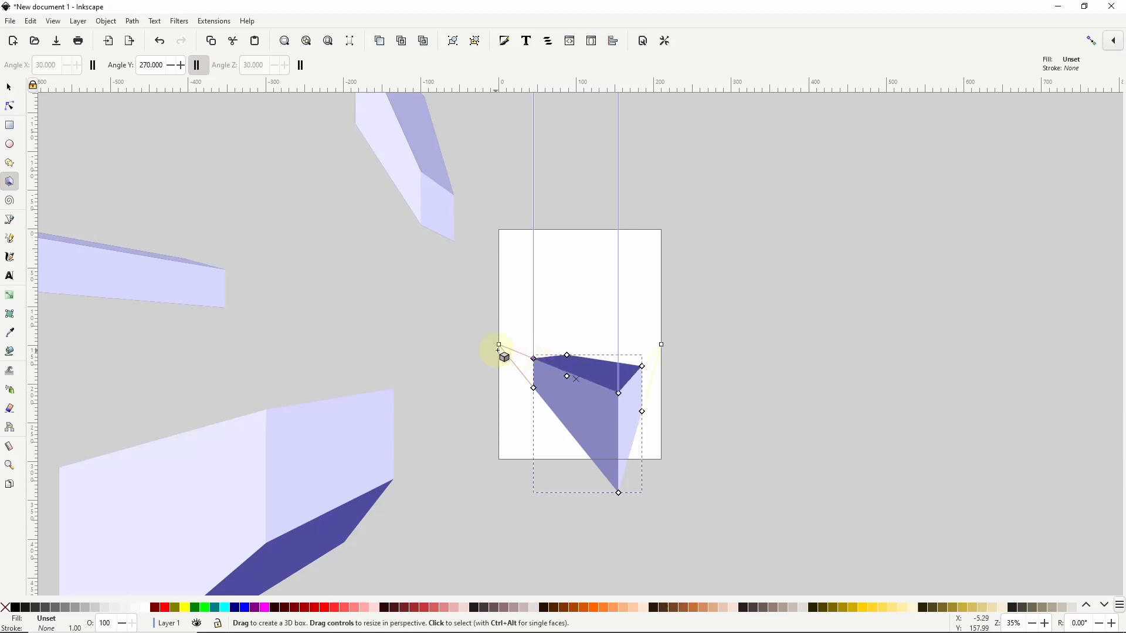
left_click_drag(503, 357, 624, 349)
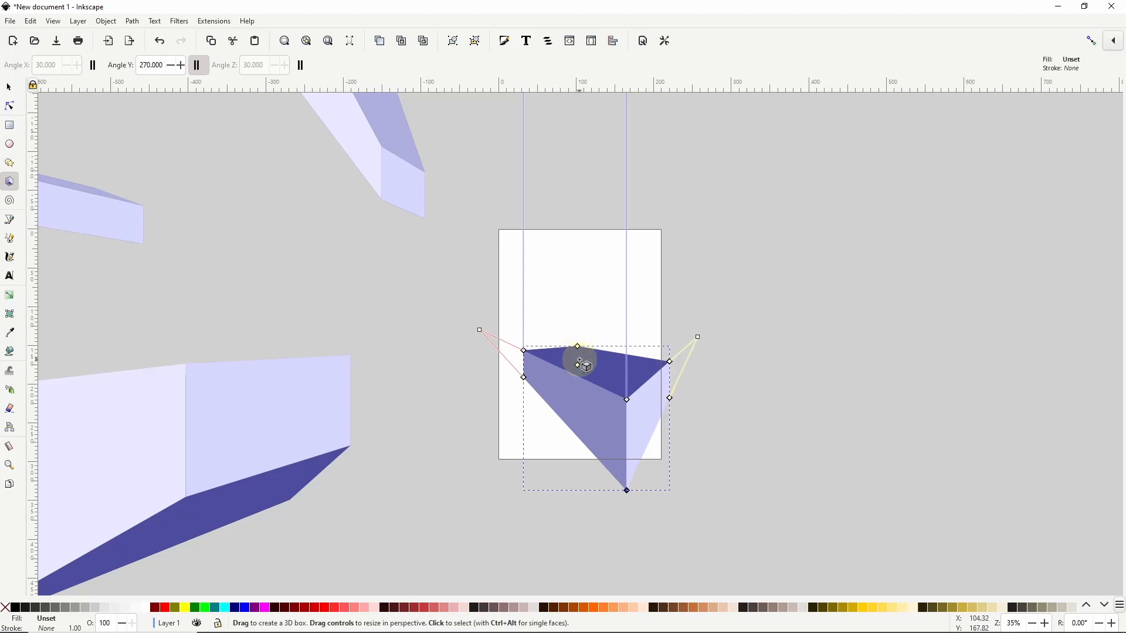
- Move the reshaped box off the page, remove the stray boxes, and deselect
left_click(131, 21)
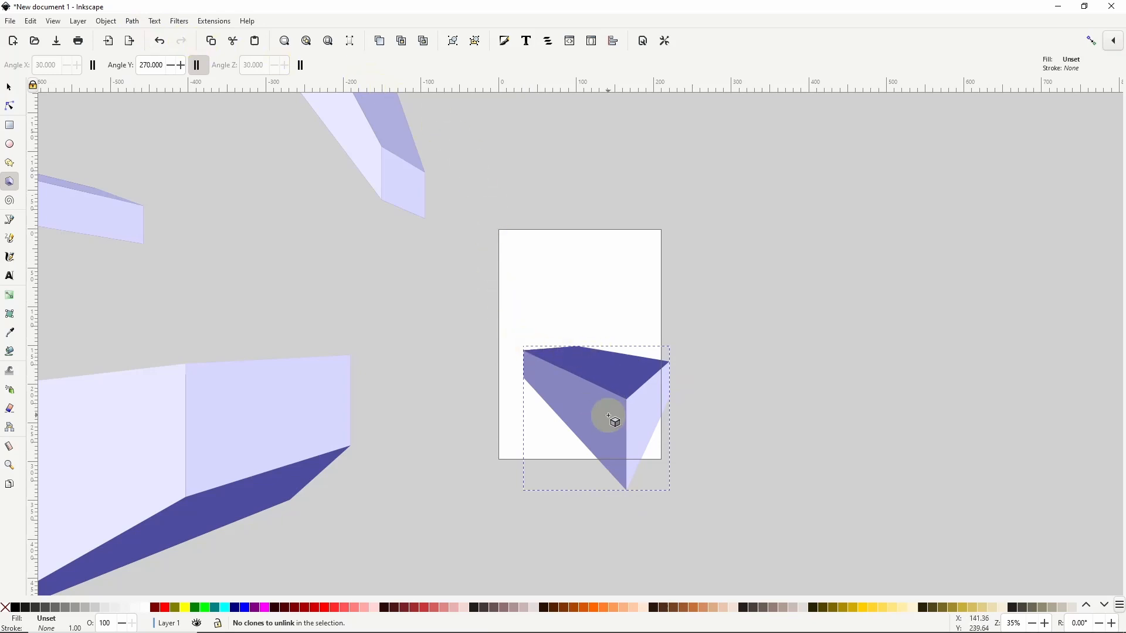
mouse_move(605, 416)
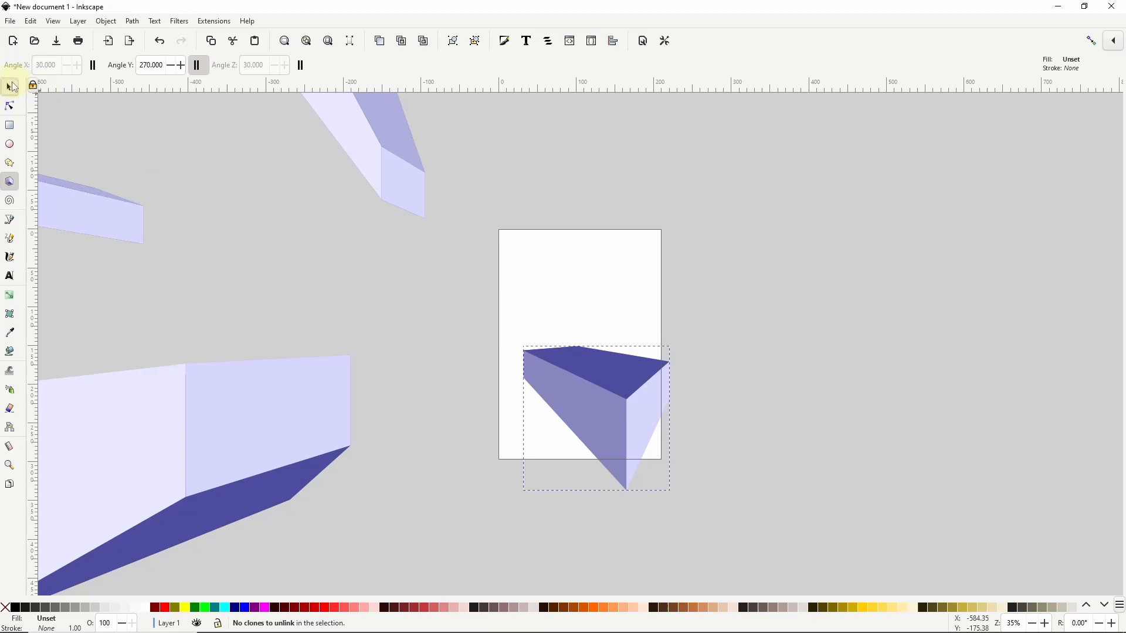
left_click_drag(594, 402, 288, 284)
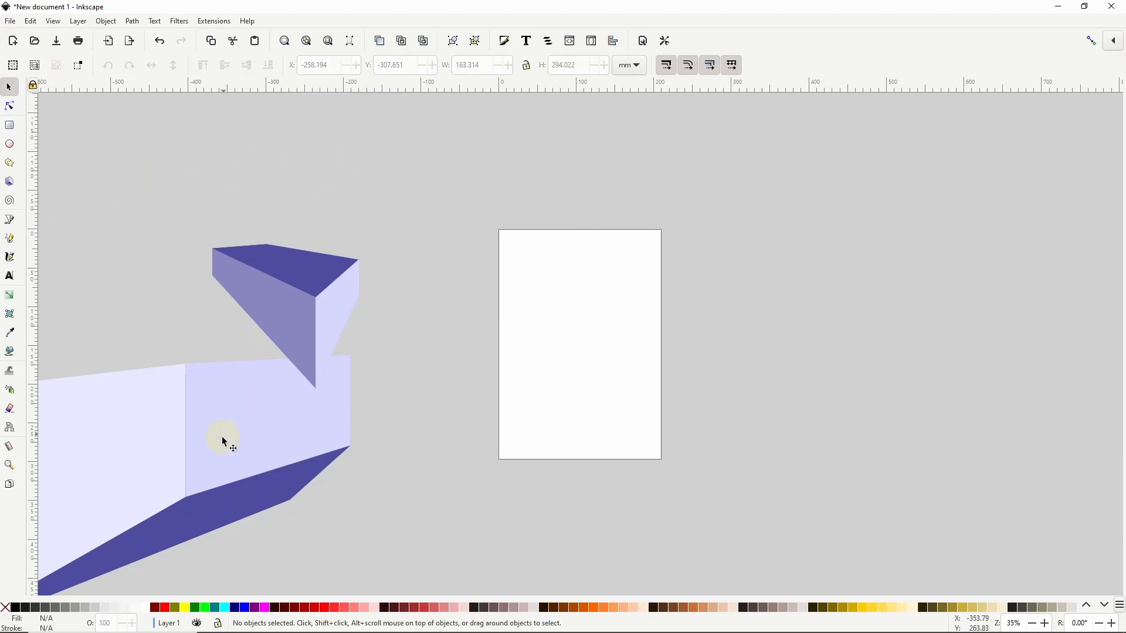
left_click_drag(230, 442, 451, 287)
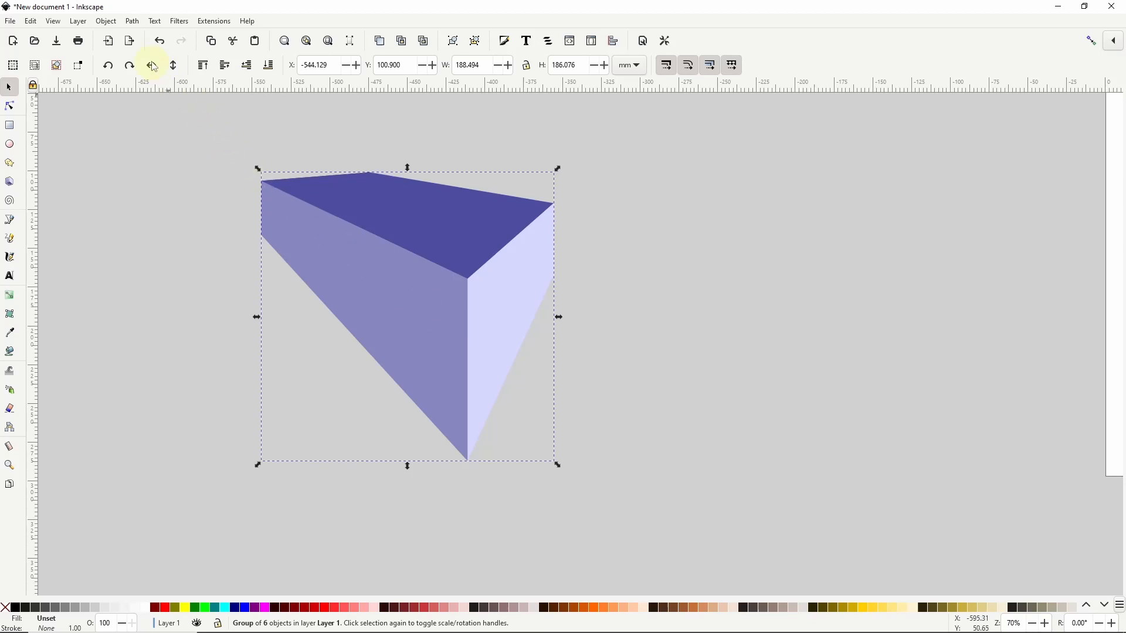
left_click(105, 22)
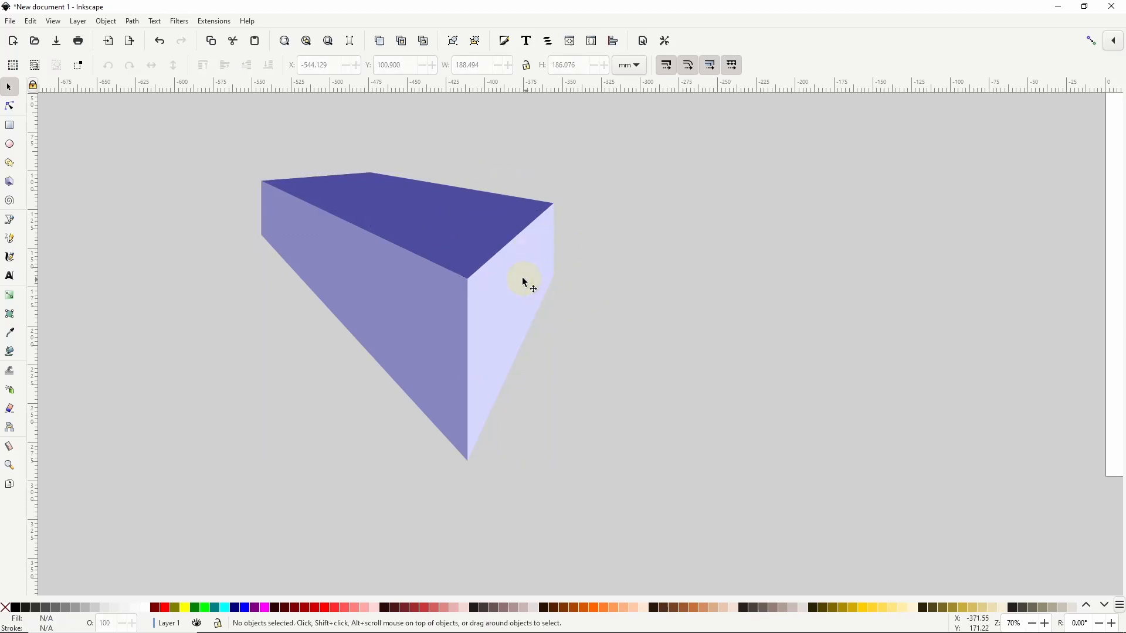
left_click(523, 281)
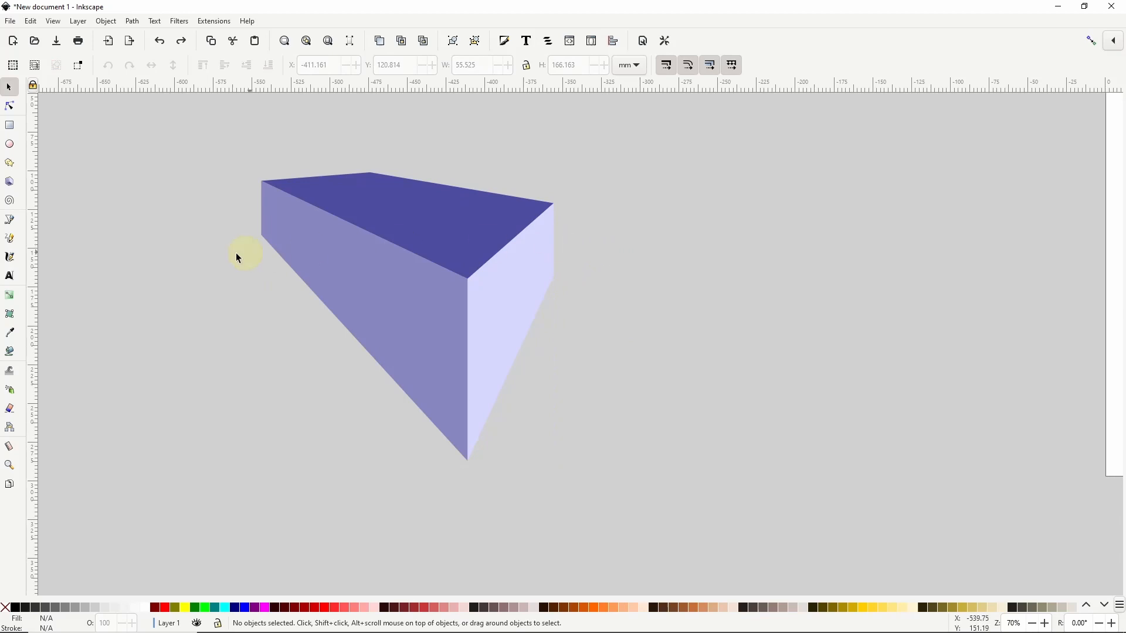
- Type '3D TEXT' beside the box and set it to Roboto Heavy, 56 pt
left_click(10, 276)
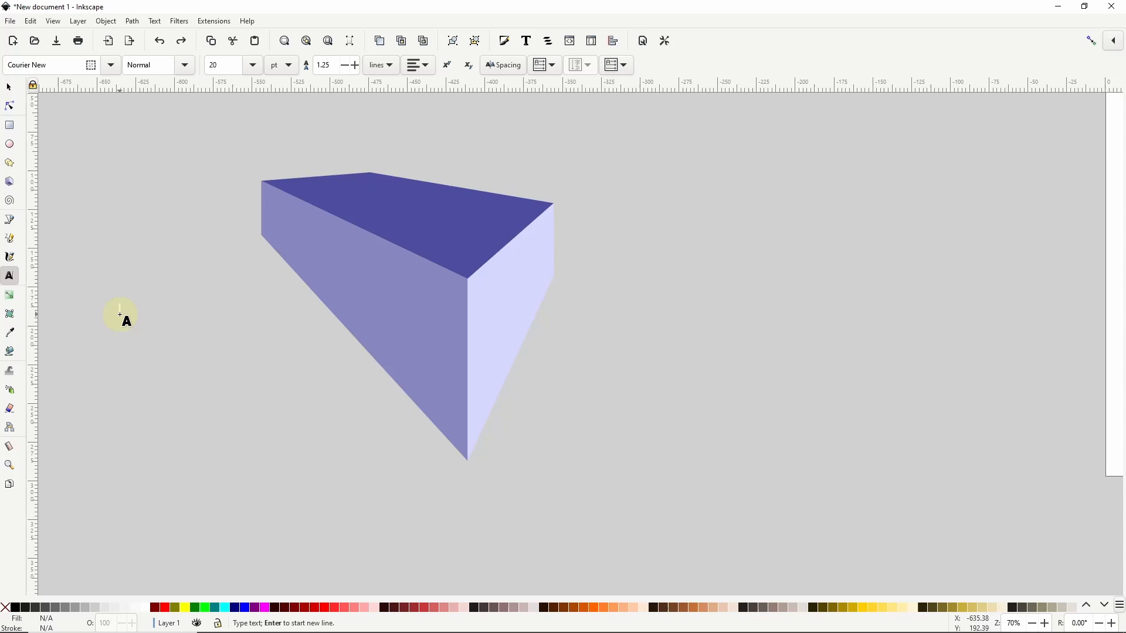
type("3D TEXT")
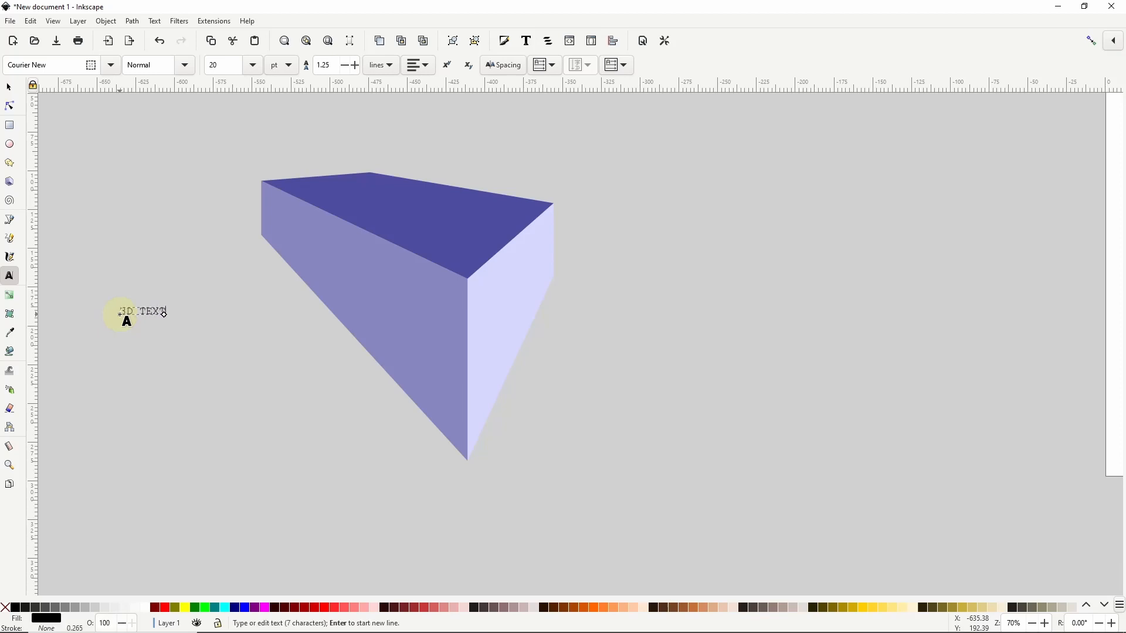
left_click(110, 64)
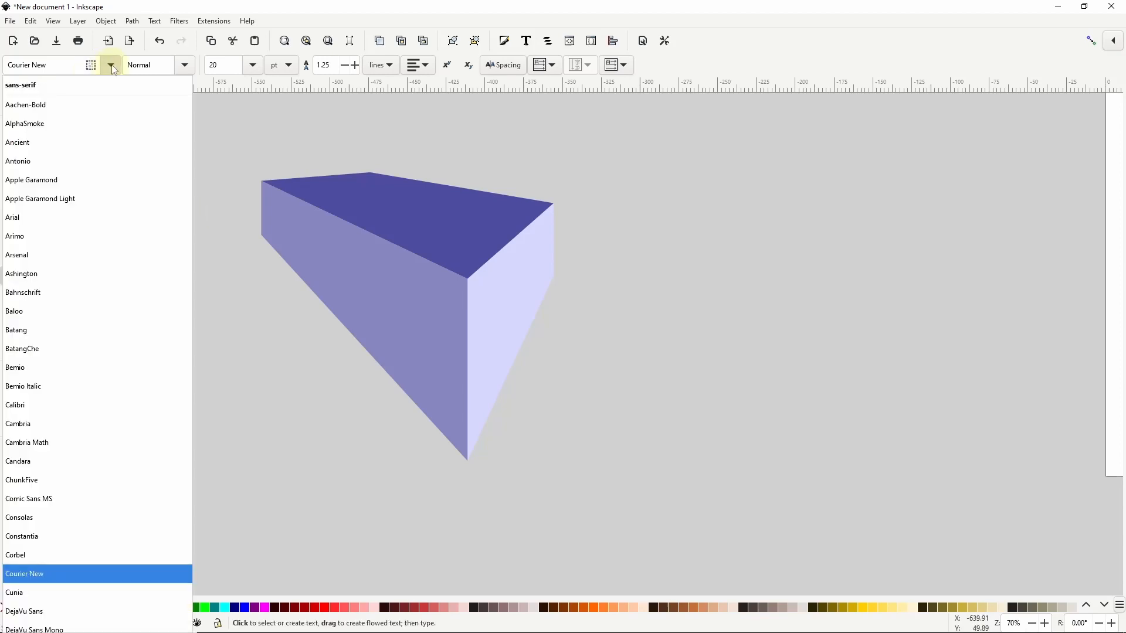
scroll("down", 3)
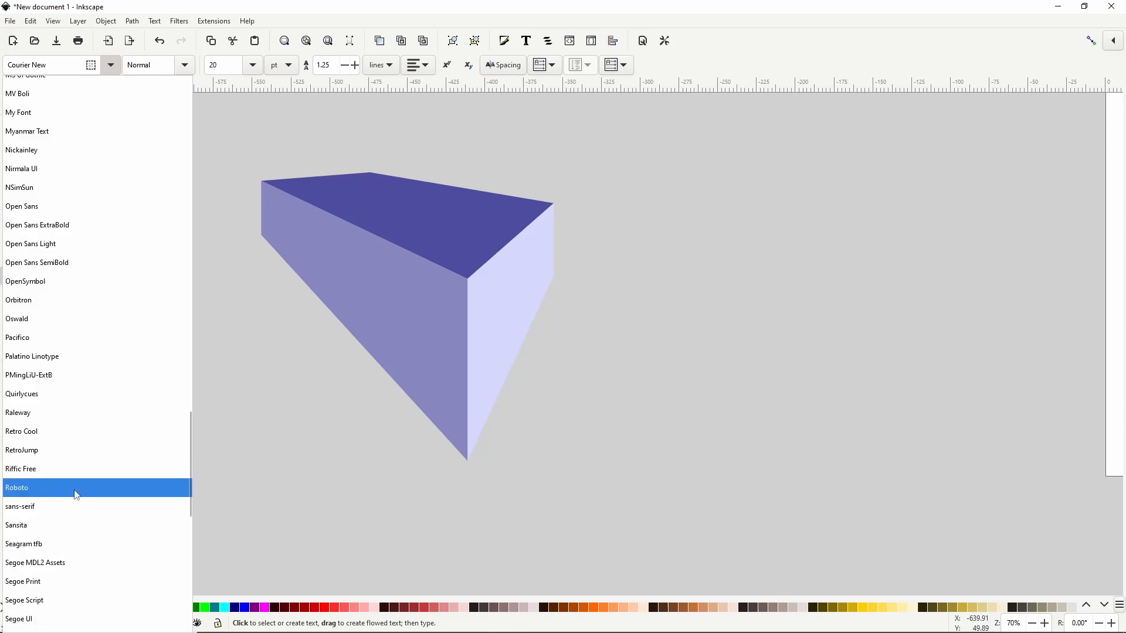
scroll("down", 3)
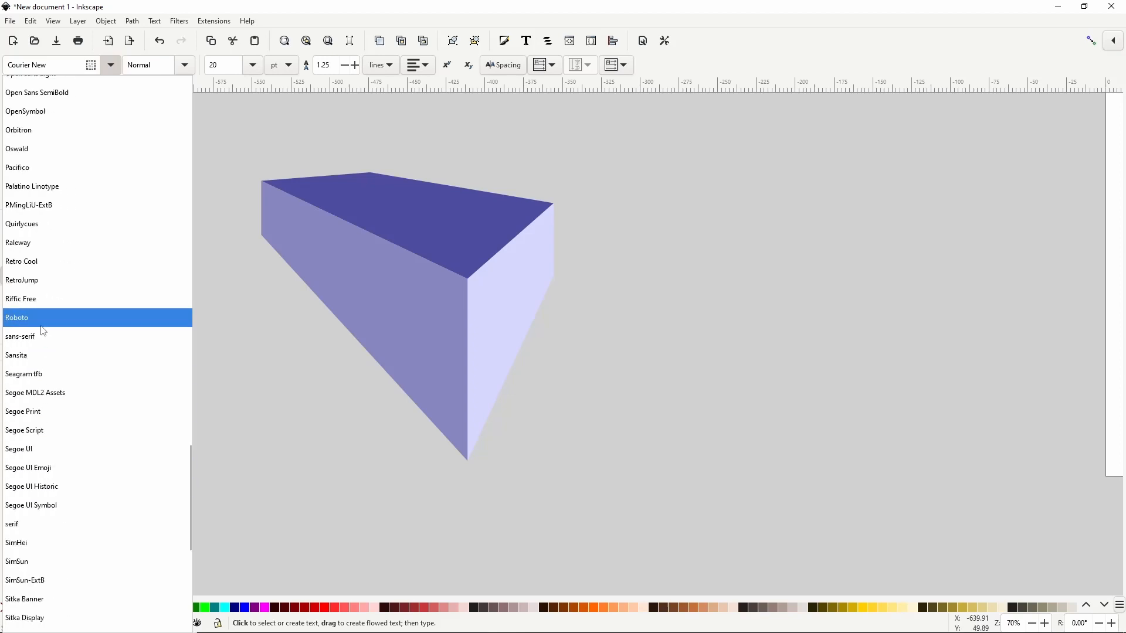
left_click(16, 317)
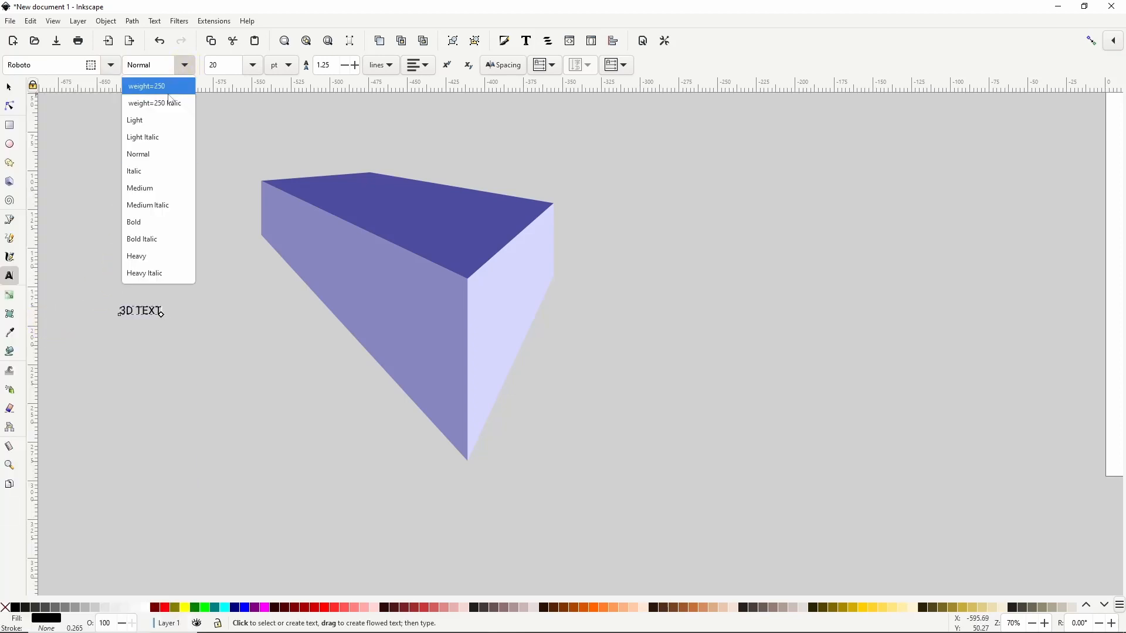
left_click(136, 256)
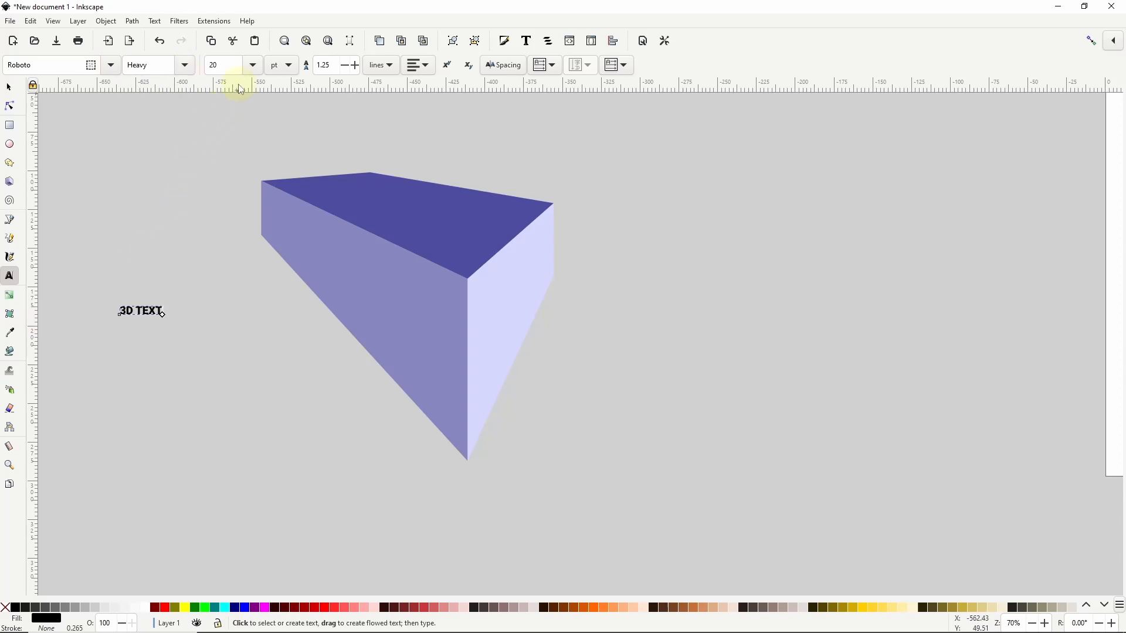
left_click(252, 64)
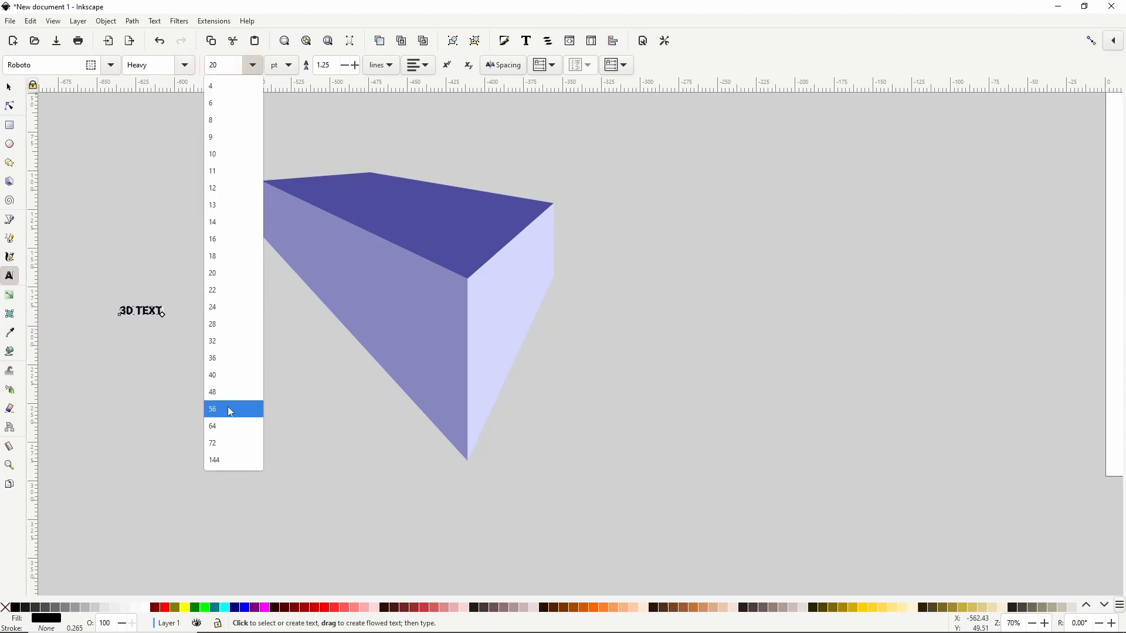
left_click(212, 409)
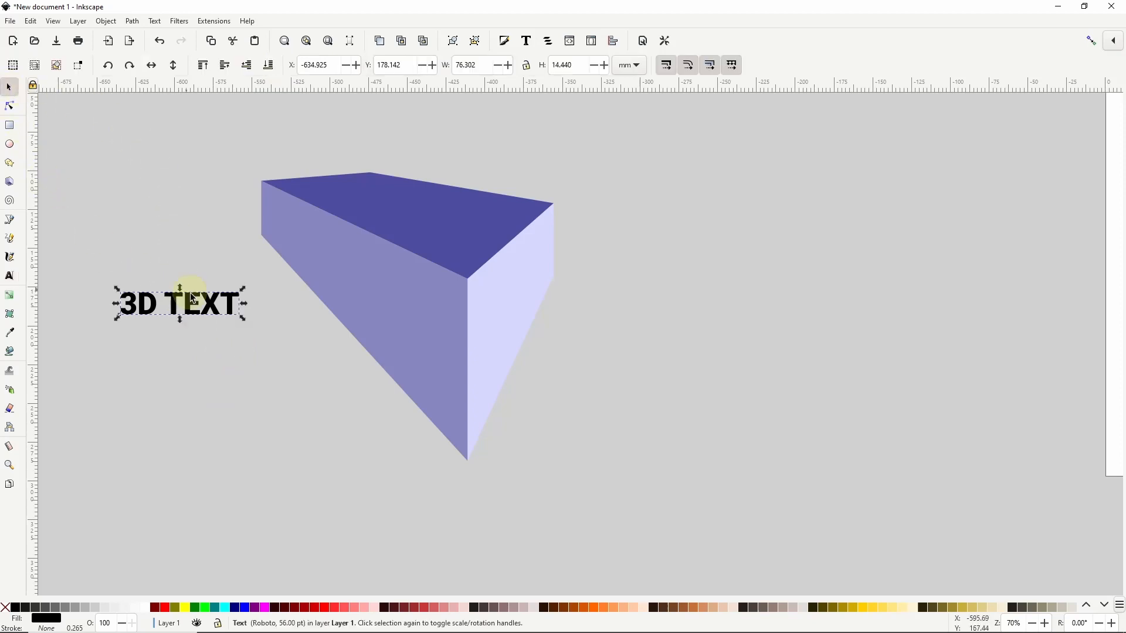
- Duplicate the 3D TEXT label and change the copy's text to 'DESIGN'
right_click(189, 301)
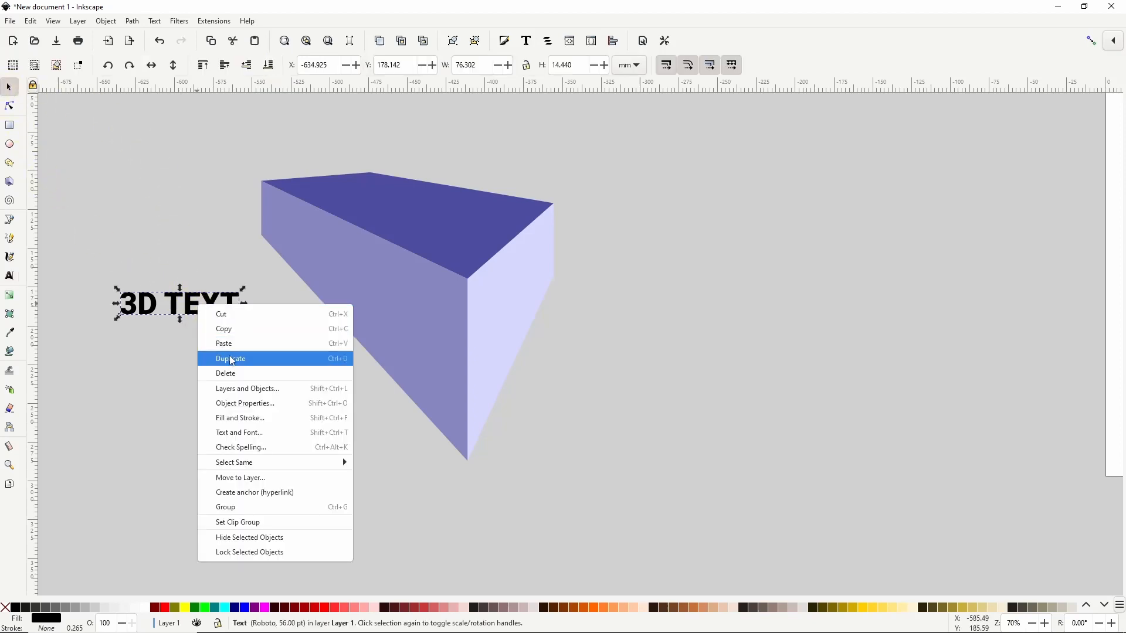
left_click(230, 358)
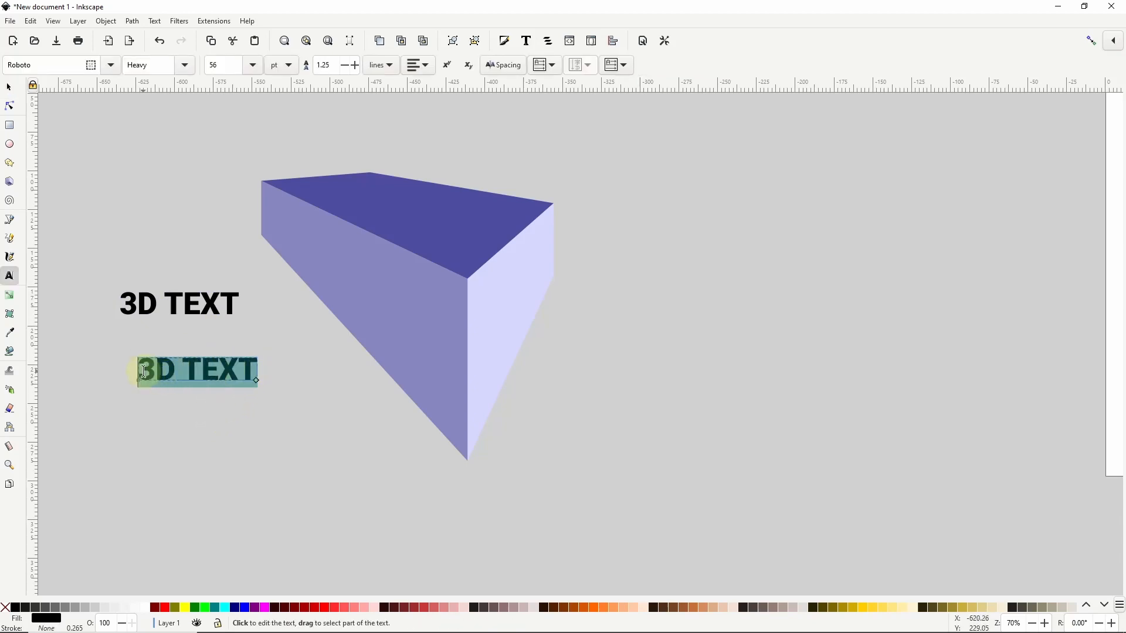
type("DESIGN")
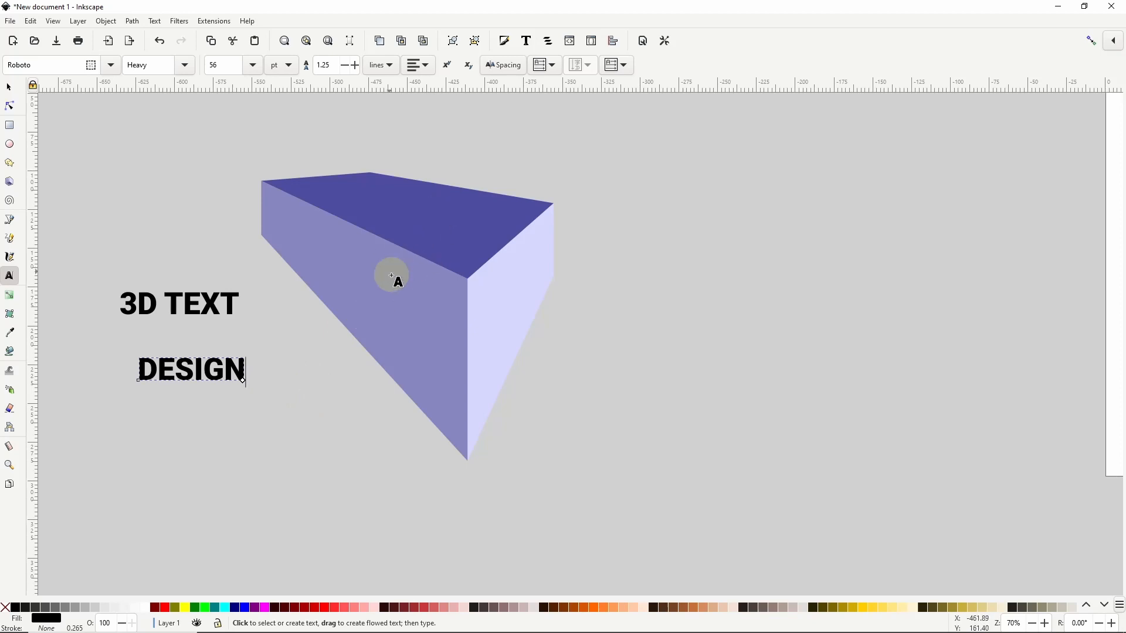
mouse_move(423, 310)
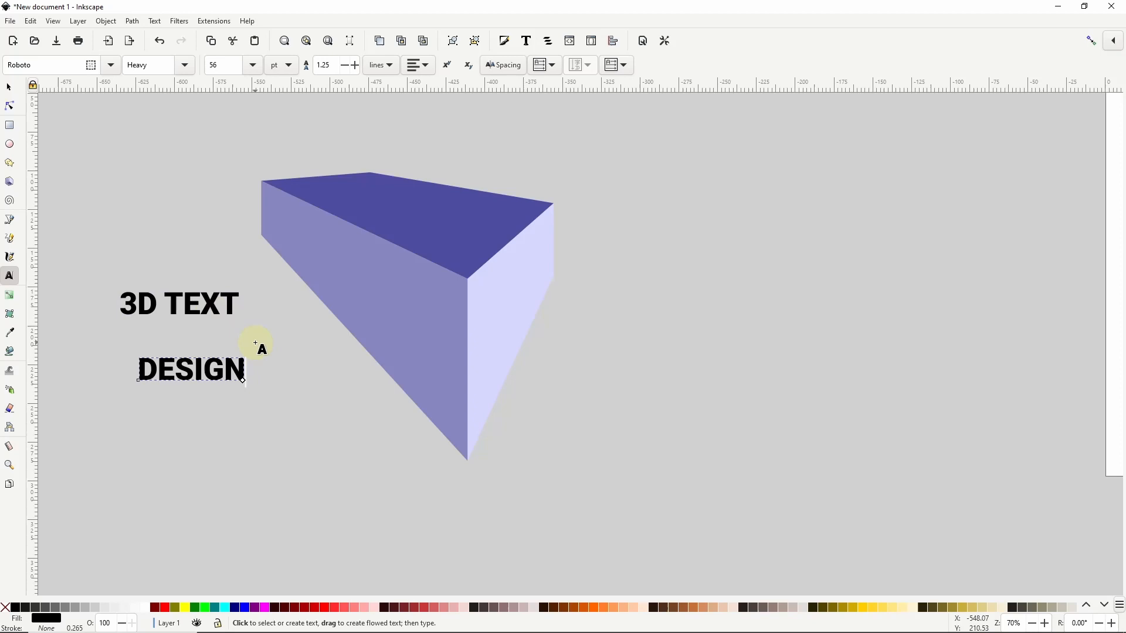
mouse_move(105, 151)
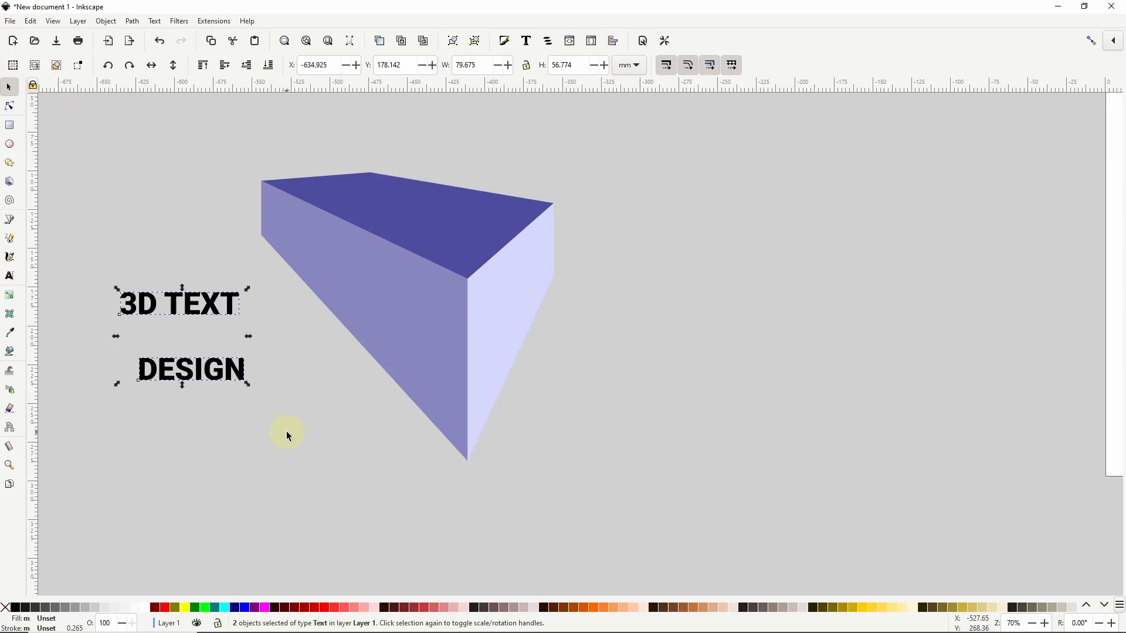
- Drag the 3D TEXT and DESIGN words together to the left of the box
left_click(132, 21)
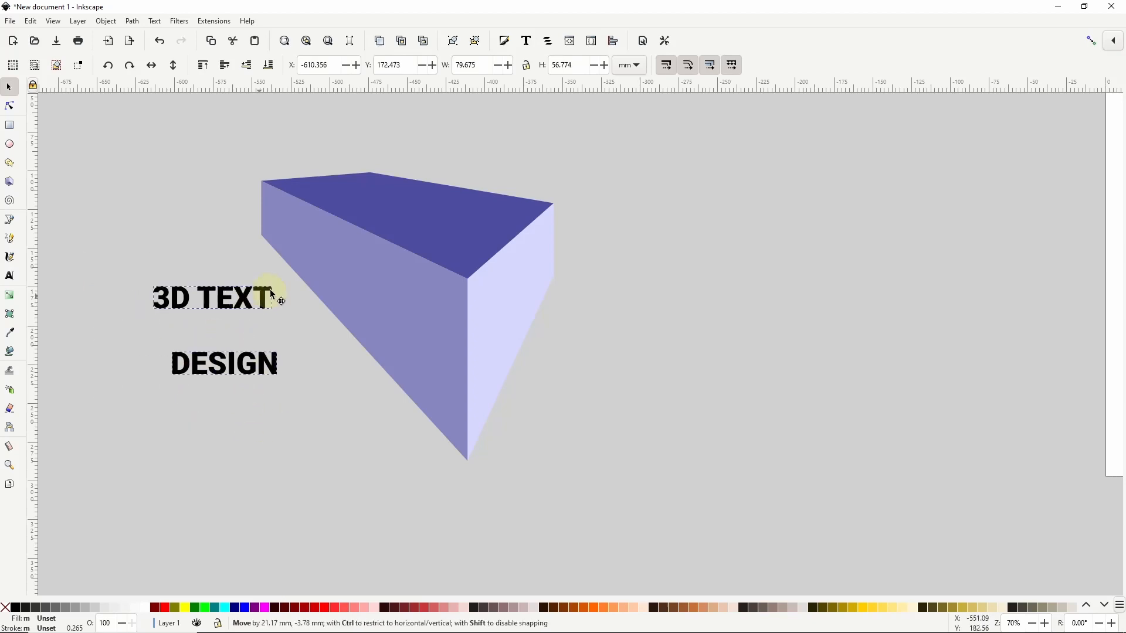
left_click_drag(215, 298, 443, 240)
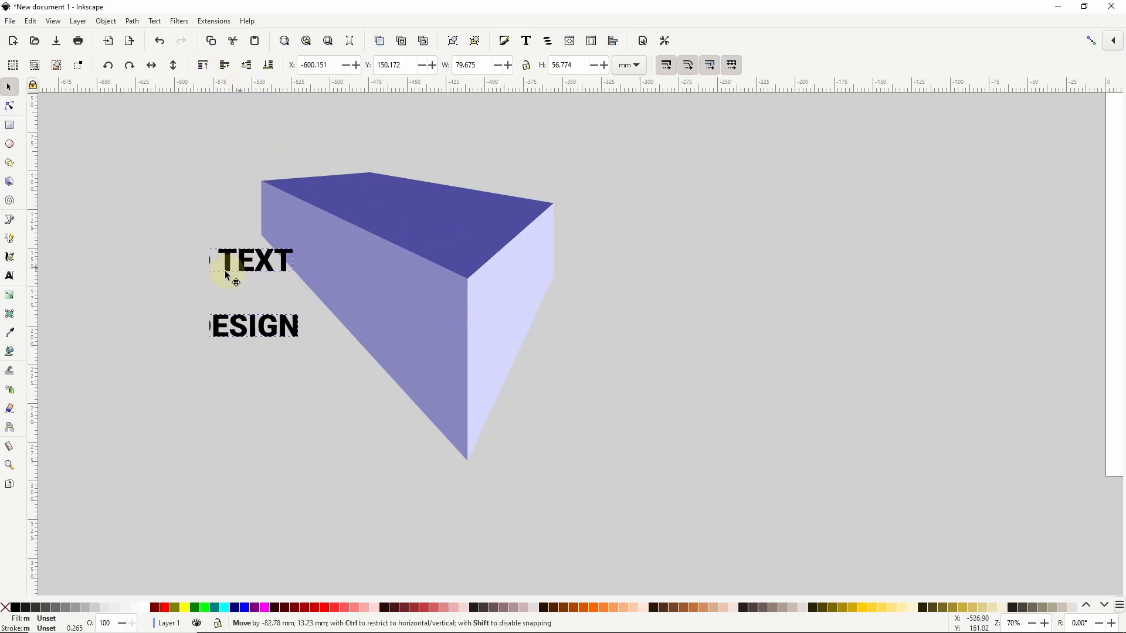
left_click_drag(235, 274, 183, 280)
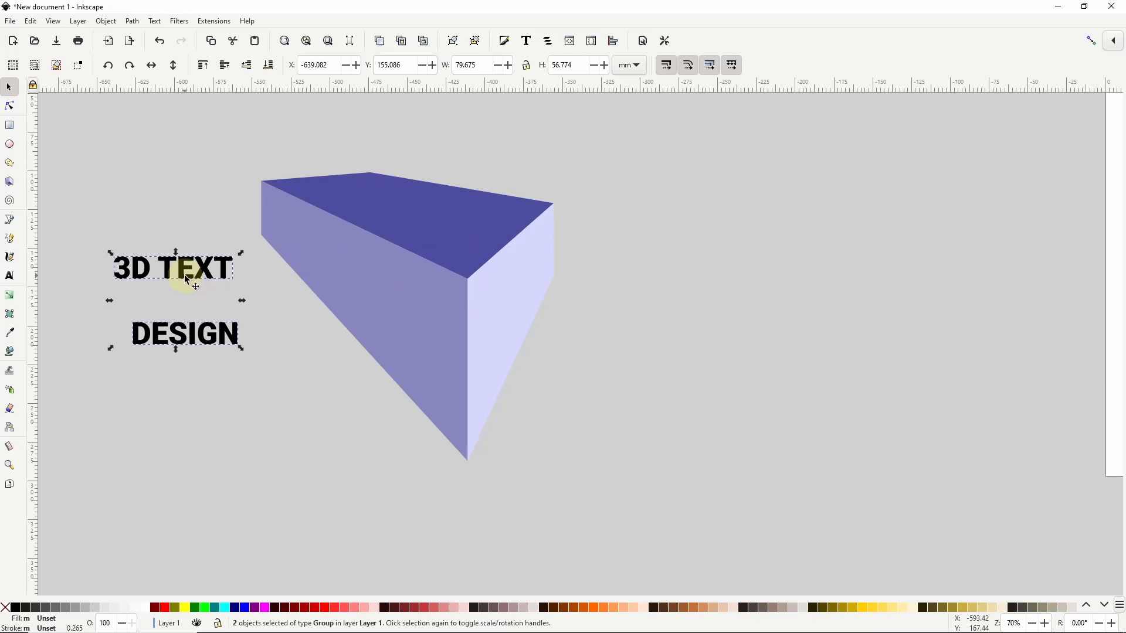
mouse_move(474, 221)
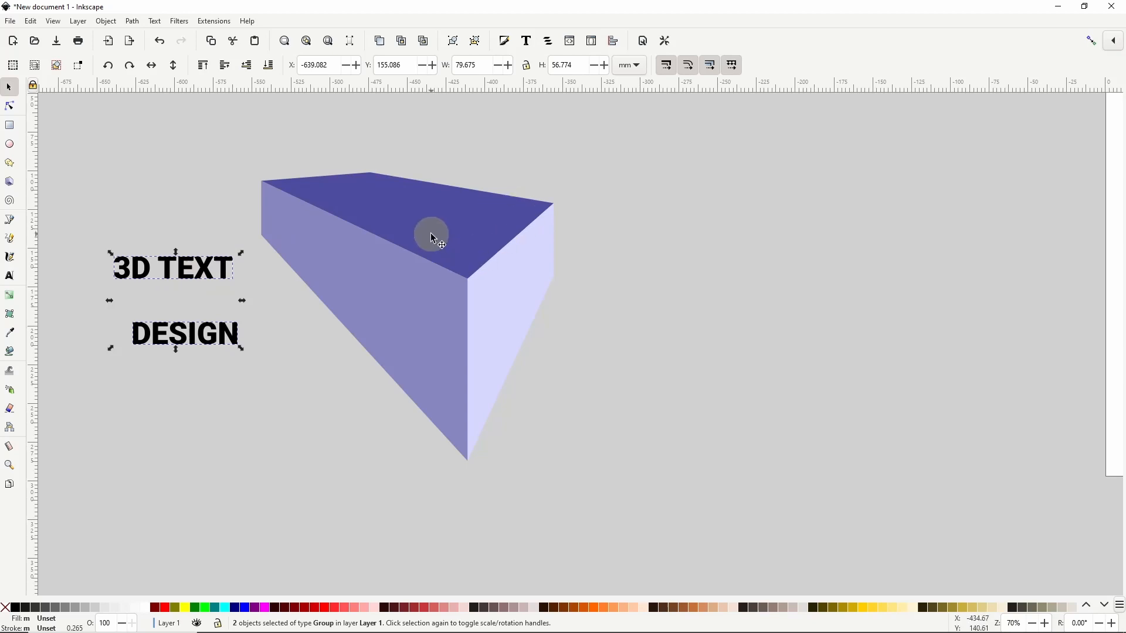
mouse_move(474, 287)
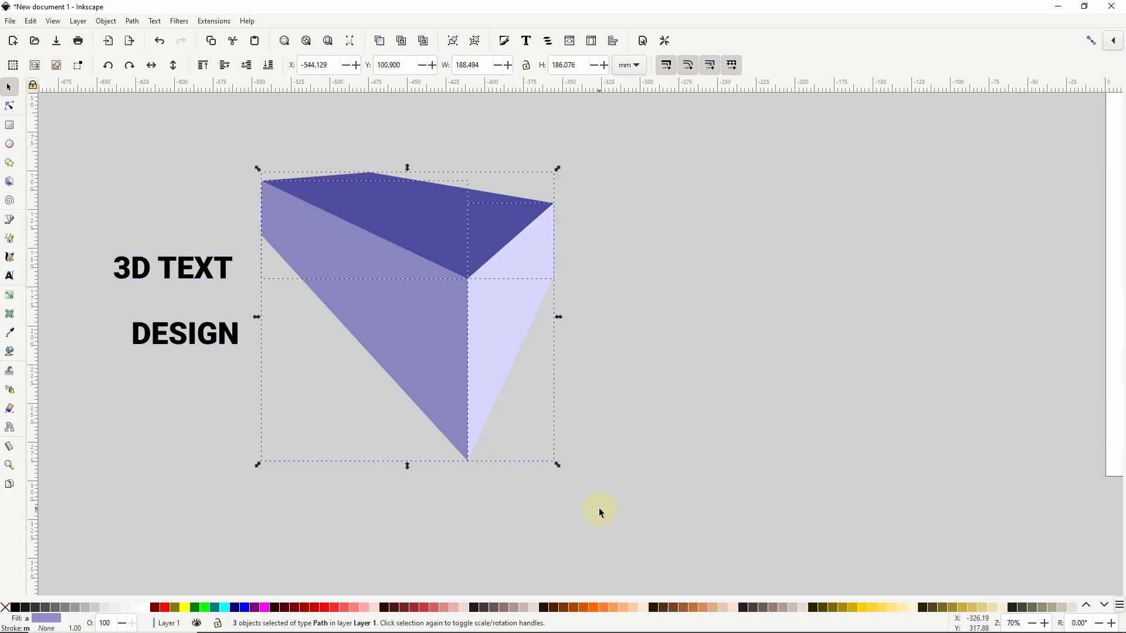
- Scale the three purple faces down in two small increments, leaving thin gaps between them
left_click(132, 21)
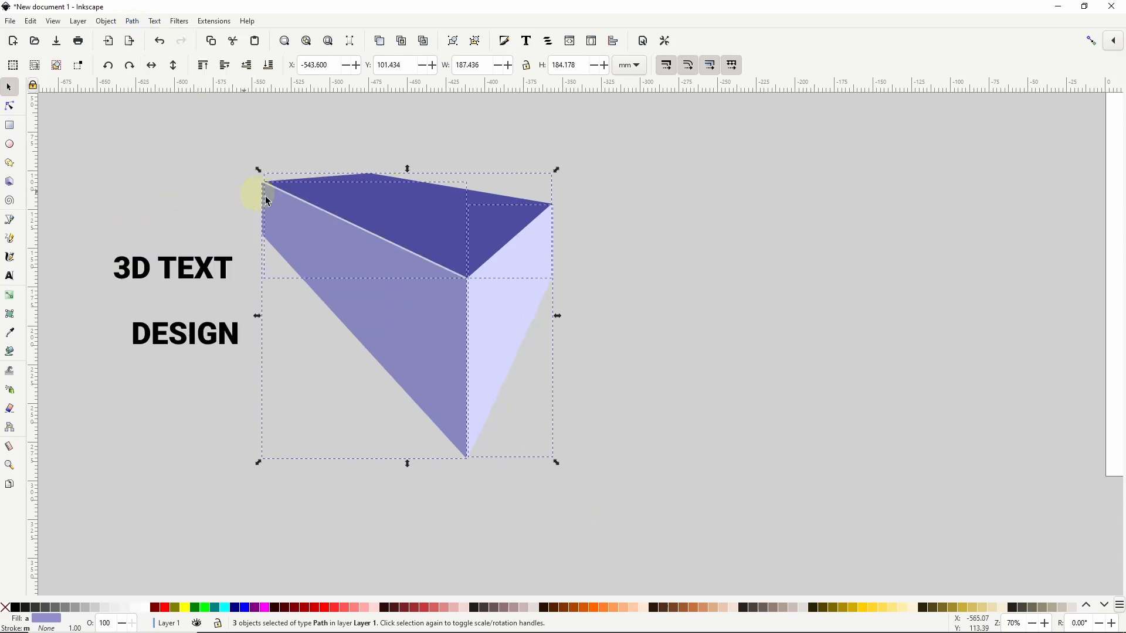
left_click(131, 20)
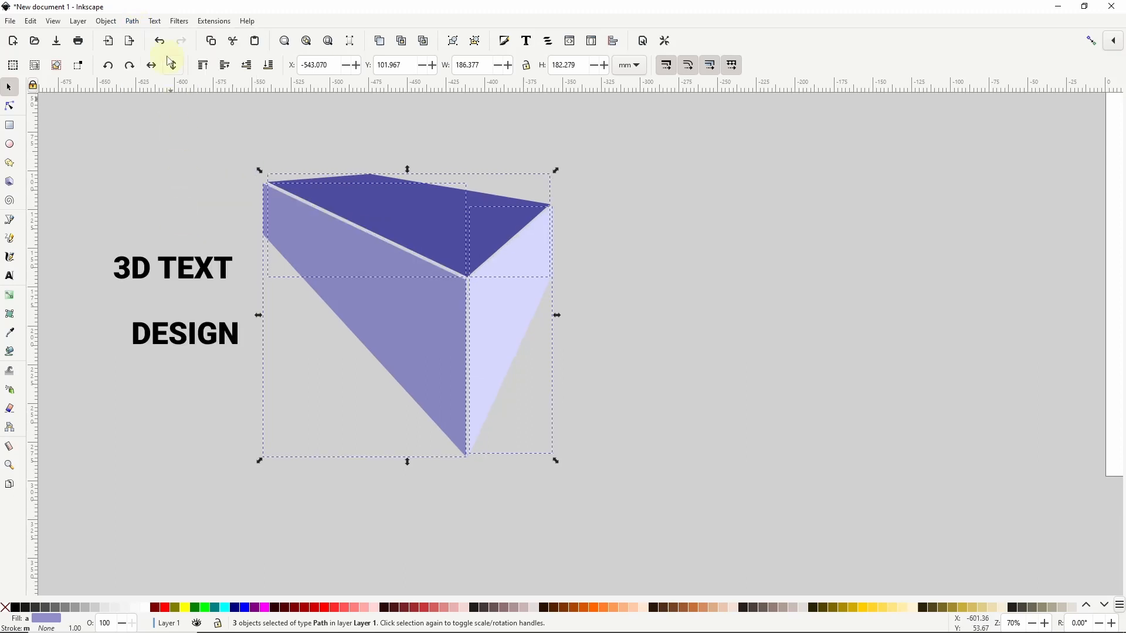
left_click(131, 21)
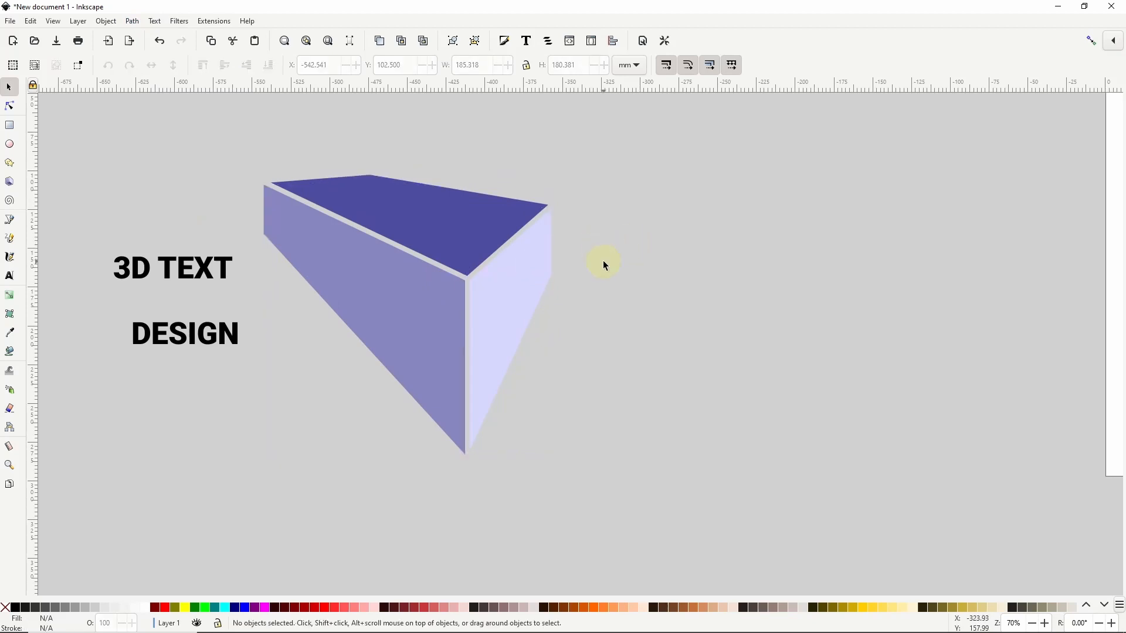
left_click(172, 268)
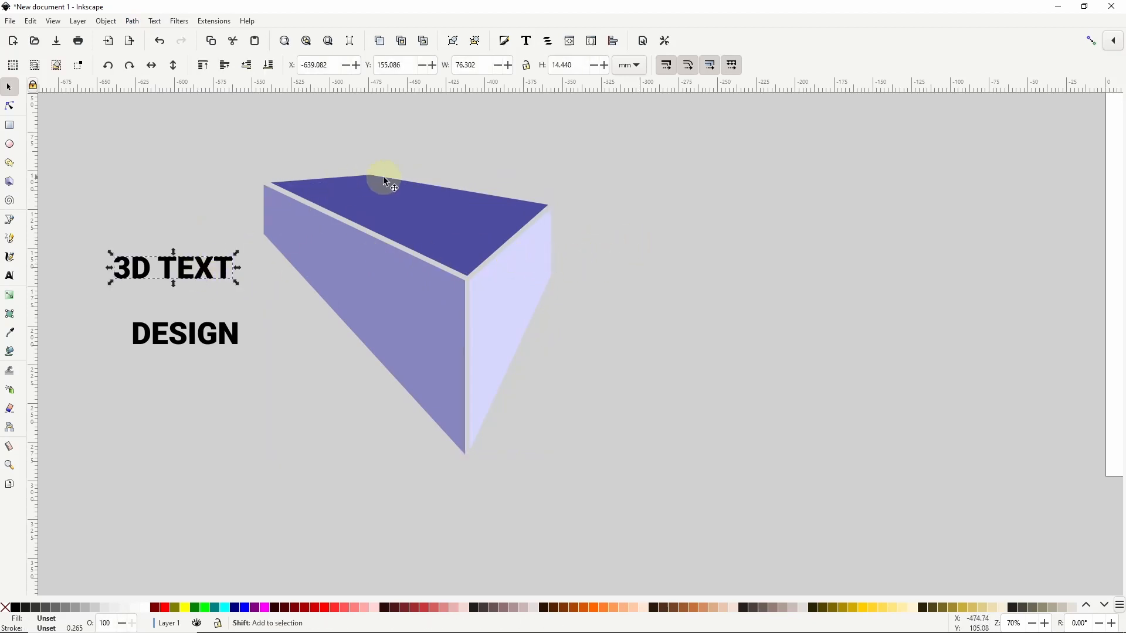
- Convert the top face to a path and map 3D TEXT onto it with Perspective
left_click(412, 210)
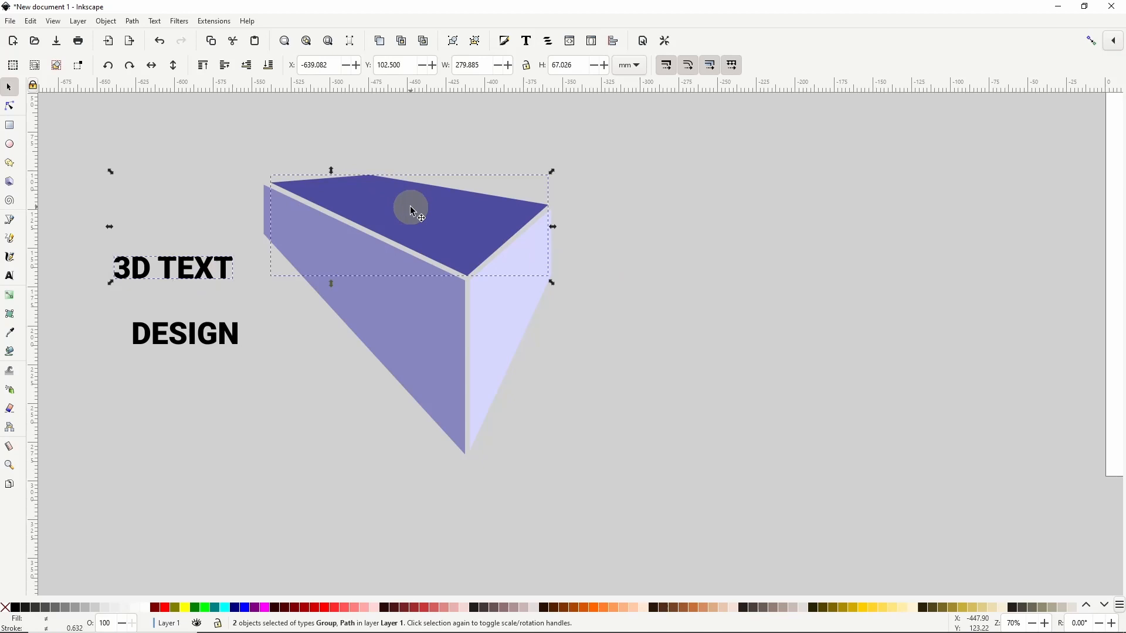
left_click(214, 19)
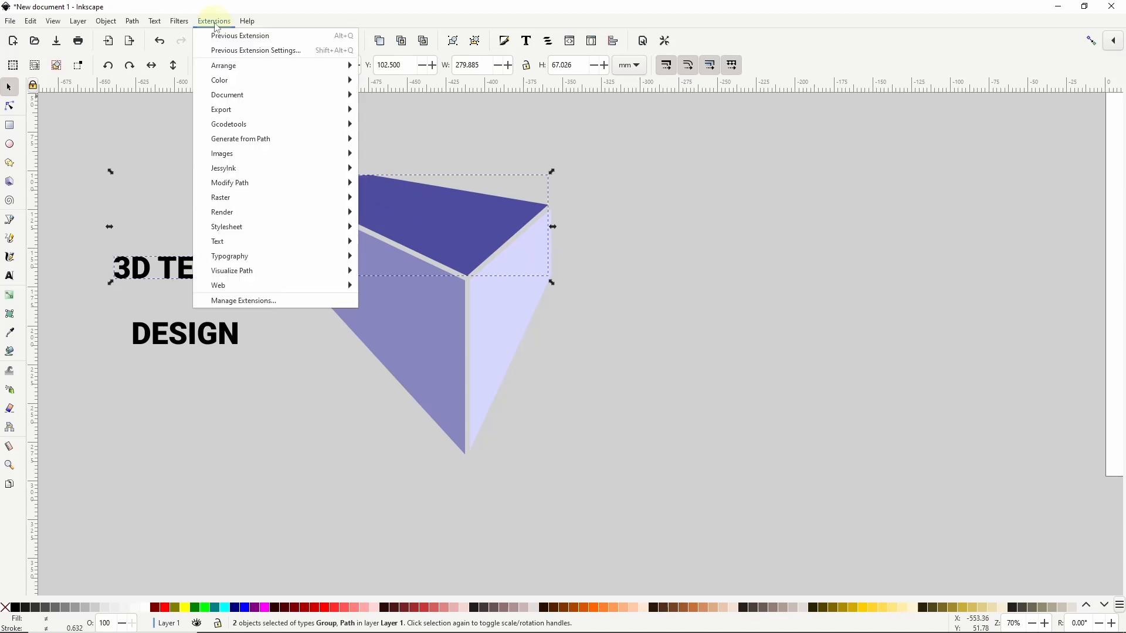
mouse_move(229, 183)
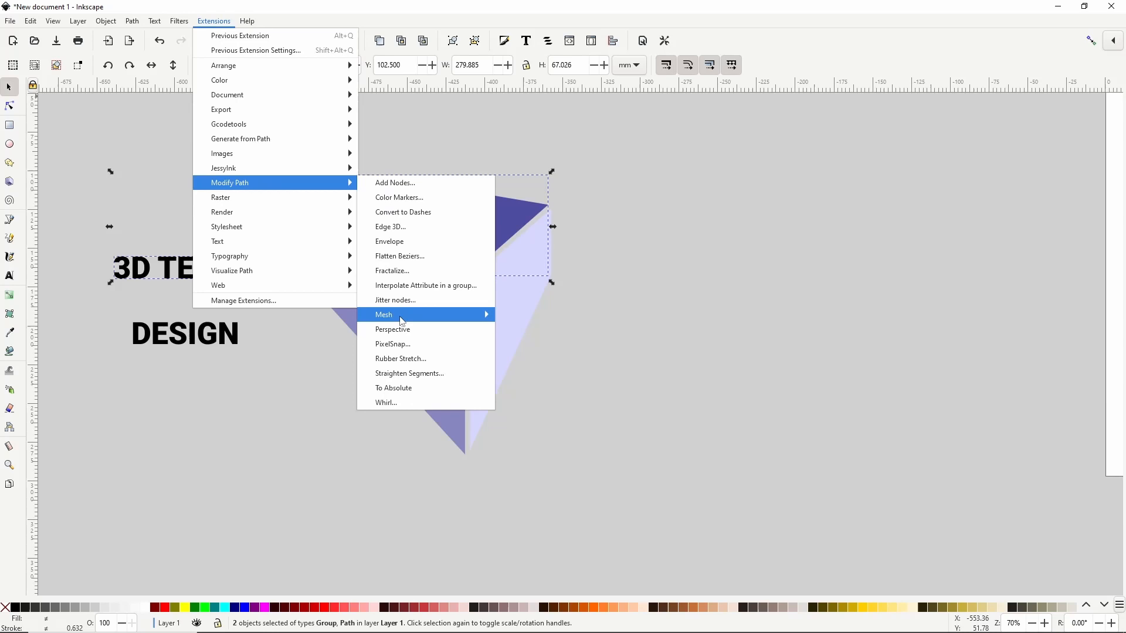
left_click(393, 329)
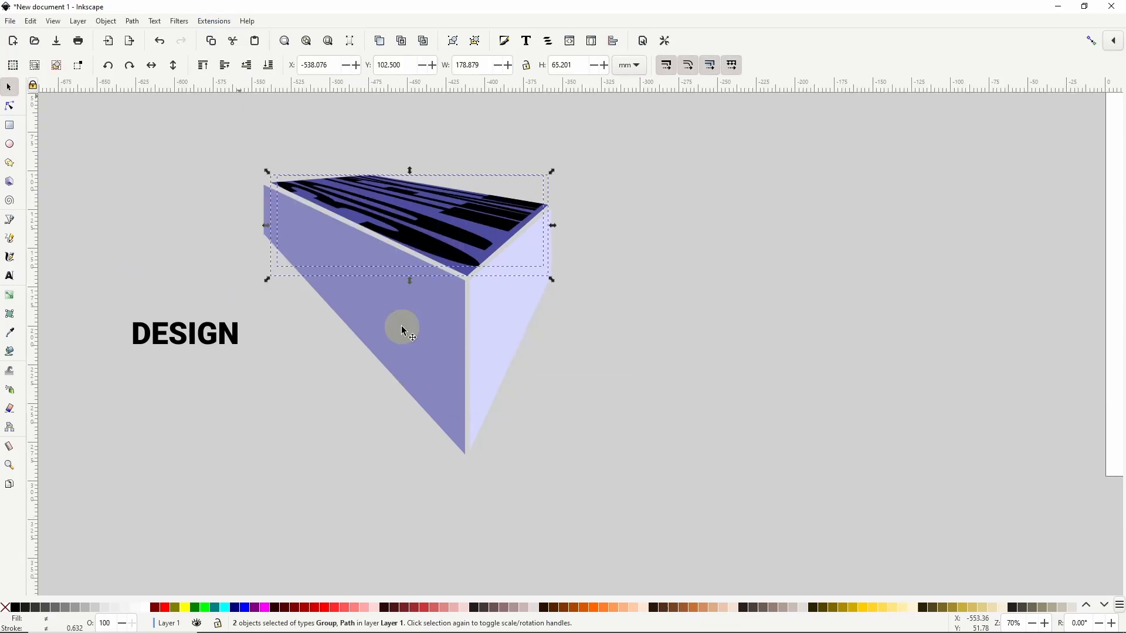
mouse_move(352, 170)
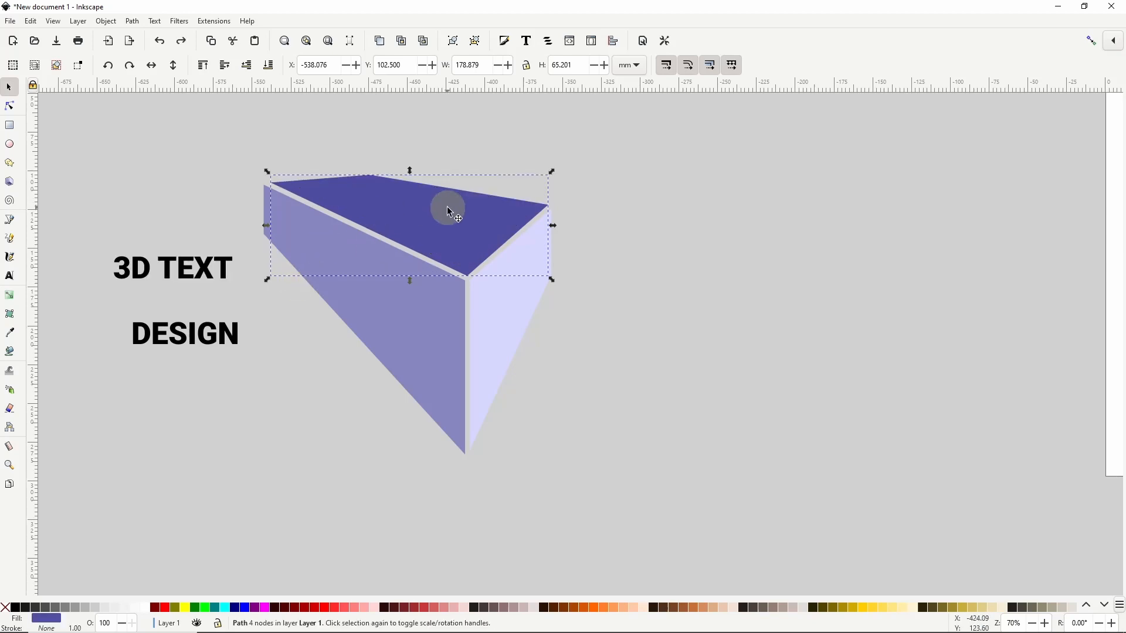
left_click(130, 20)
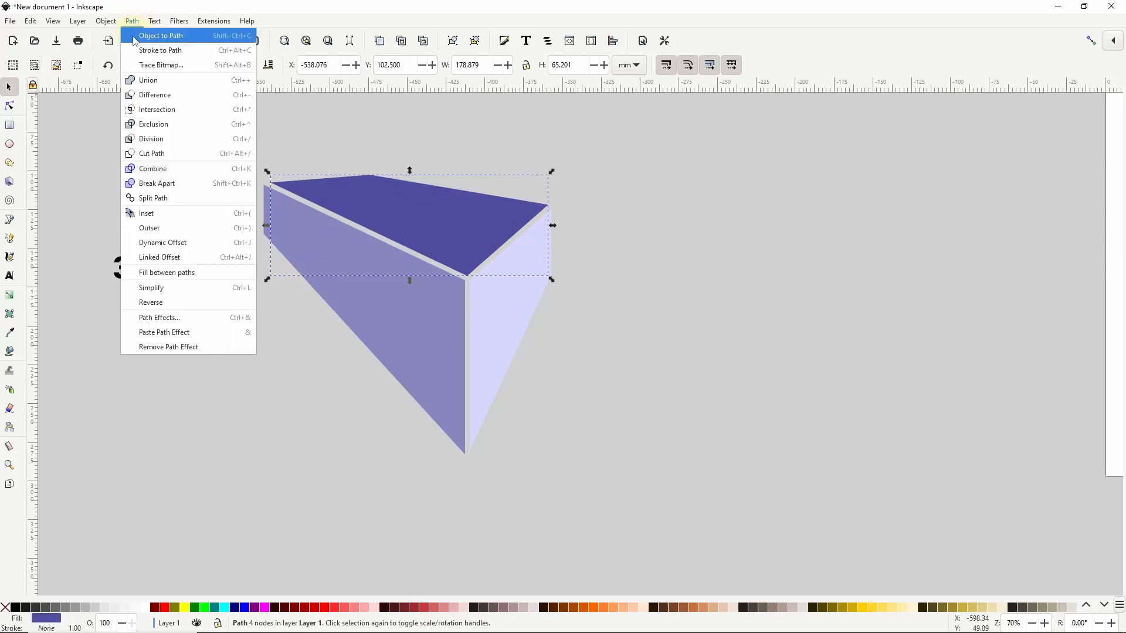
left_click(151, 303)
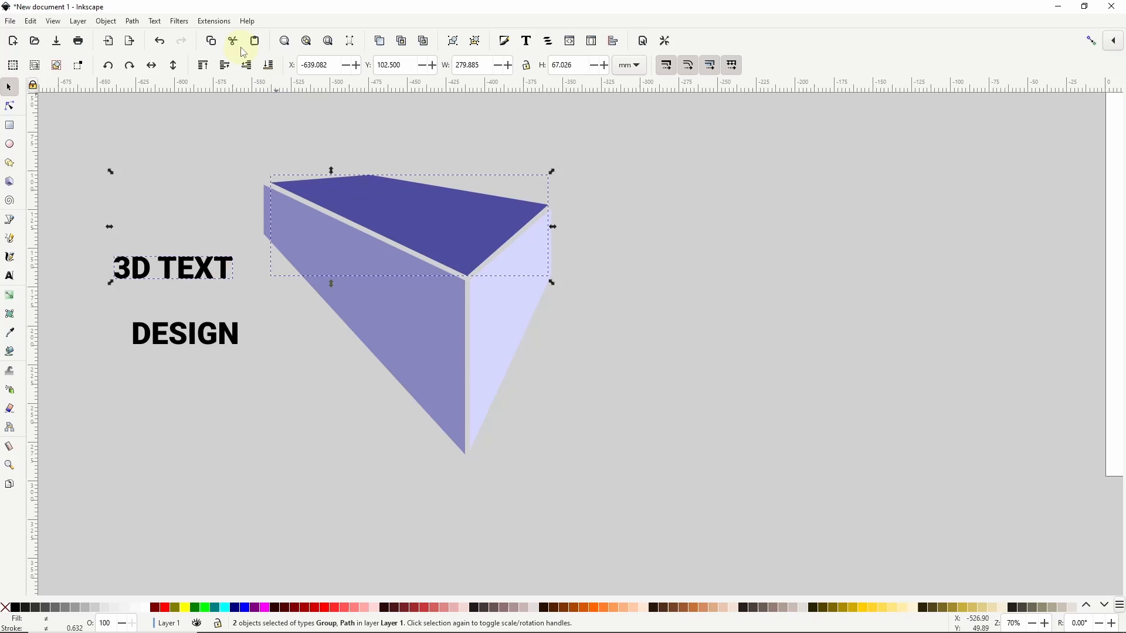
left_click(213, 21)
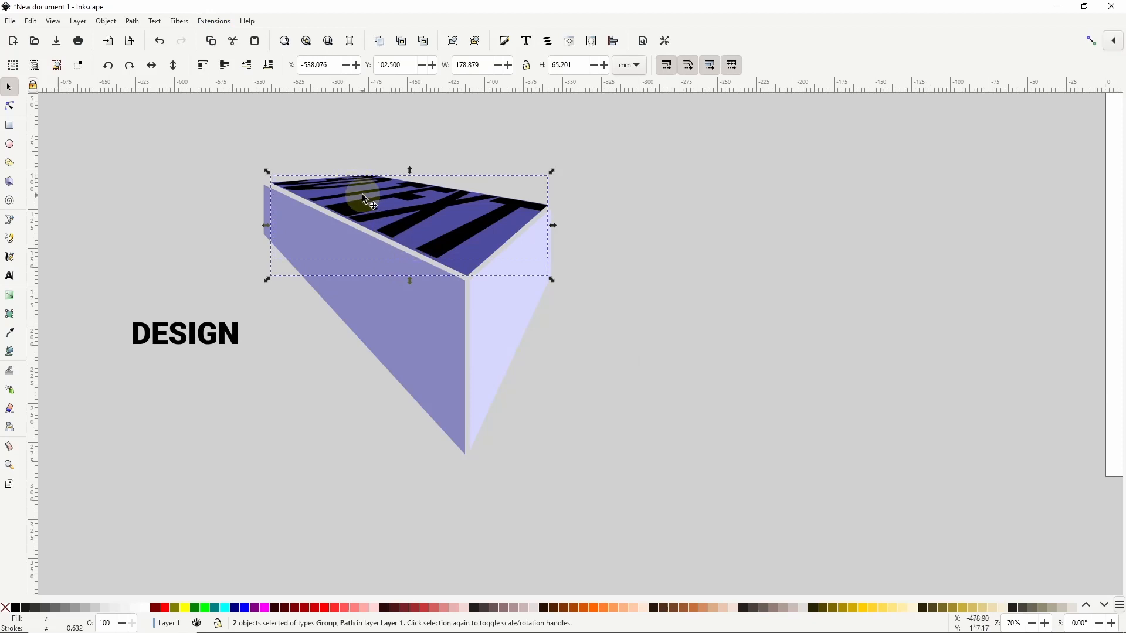
- Convert the left side face to a path and map DESIGN onto it in perspective
left_click(515, 195)
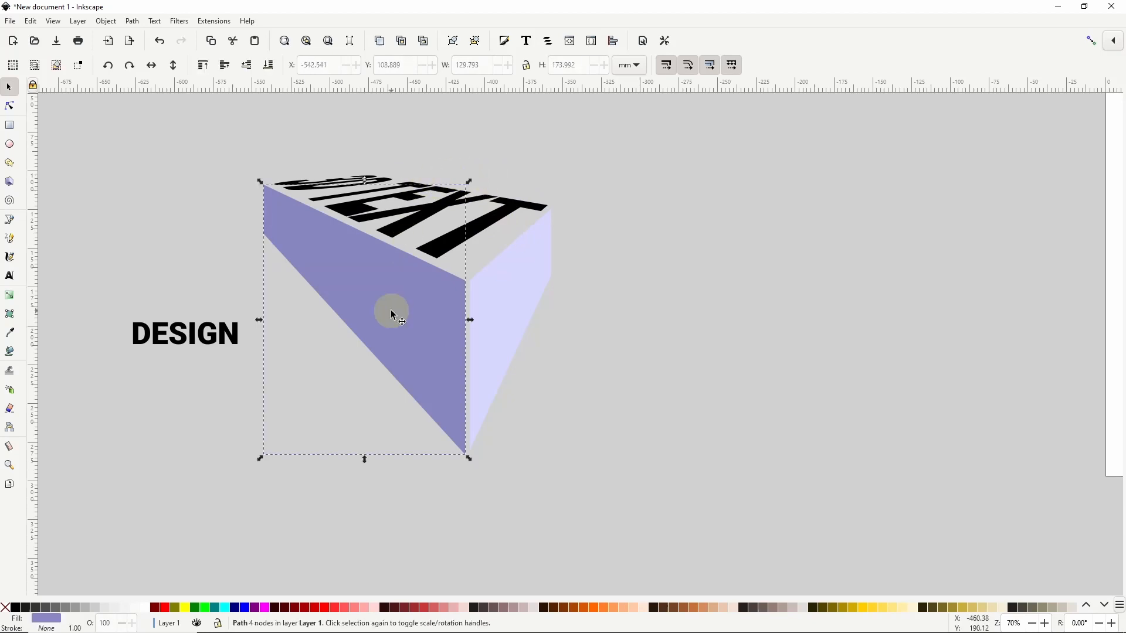
left_click(132, 21)
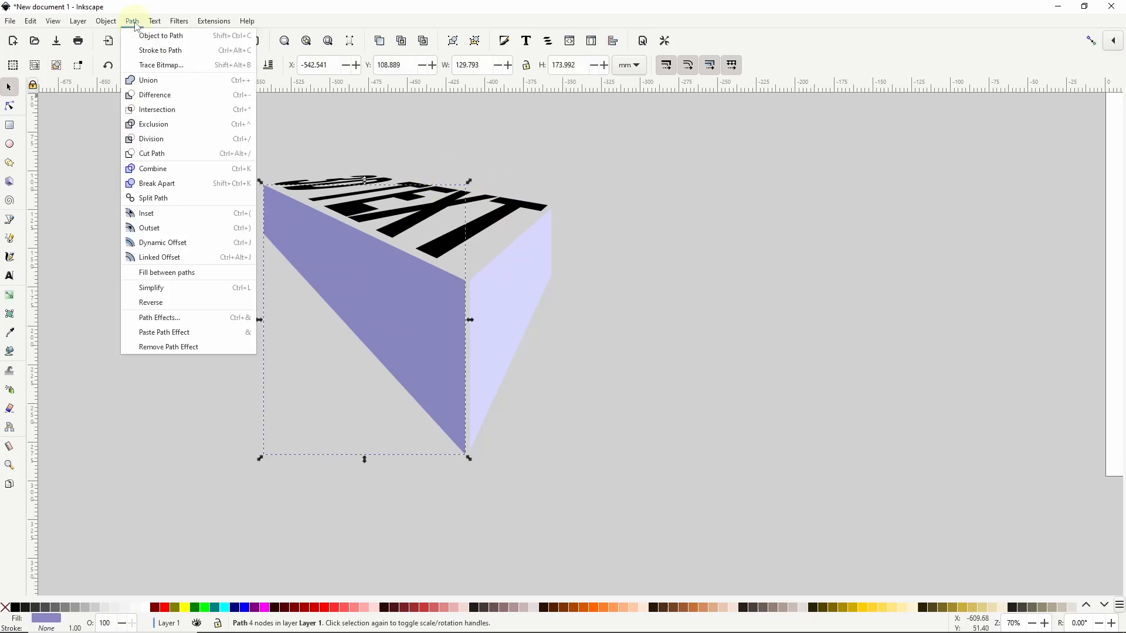
left_click(151, 303)
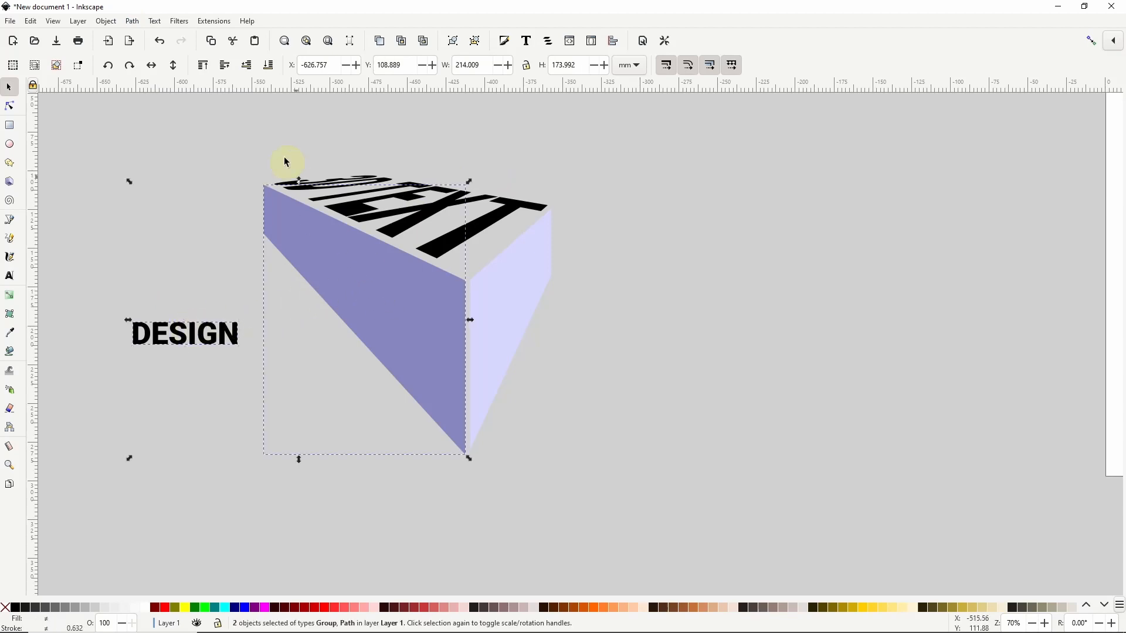
left_click(213, 20)
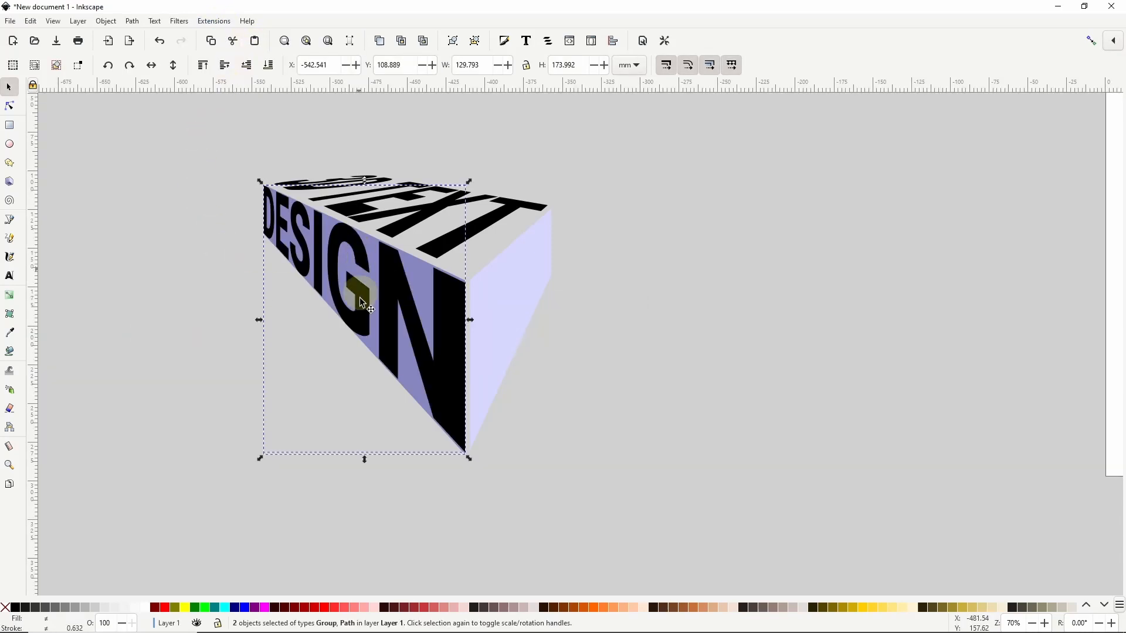
left_click(293, 336)
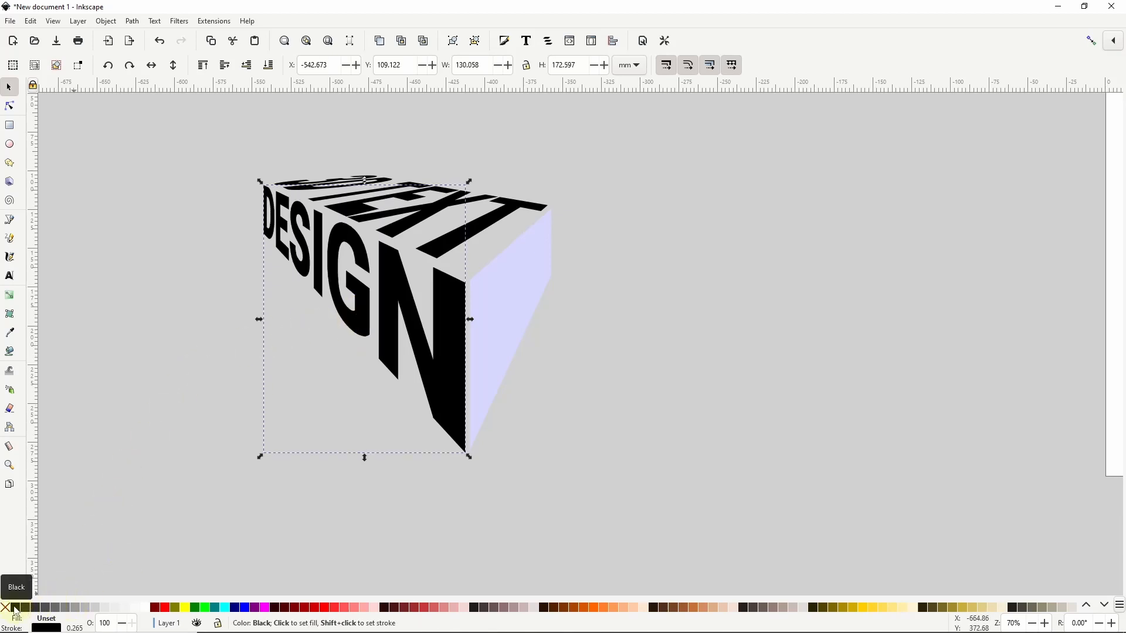
- Give the unfilled DESIGN letters a black stroke 1 mm thick
left_click(6, 608)
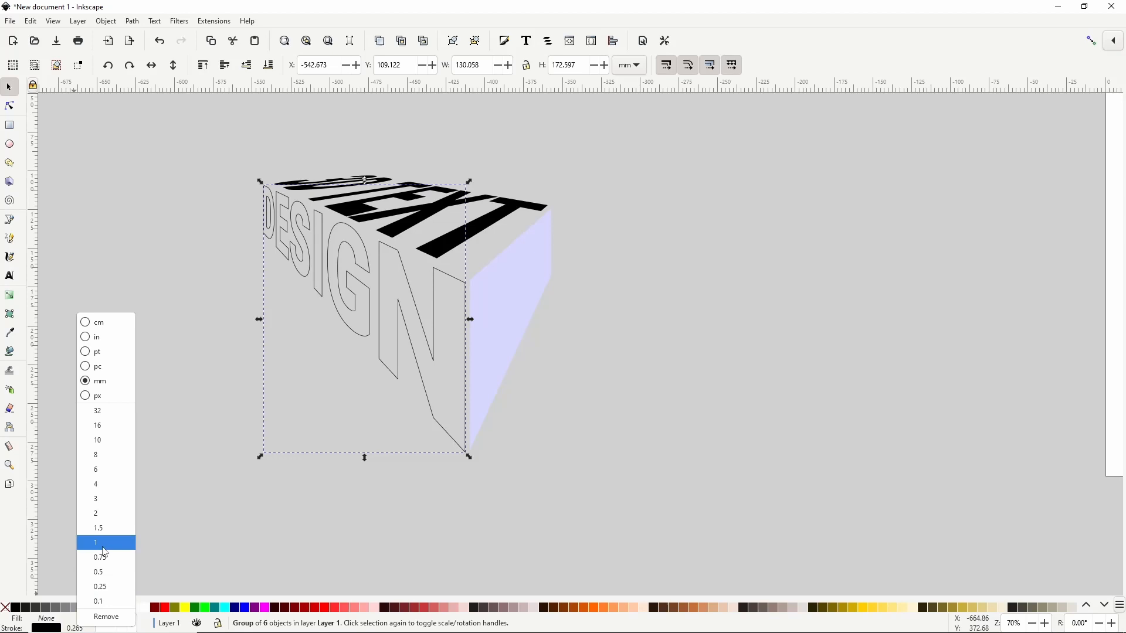
left_click(95, 543)
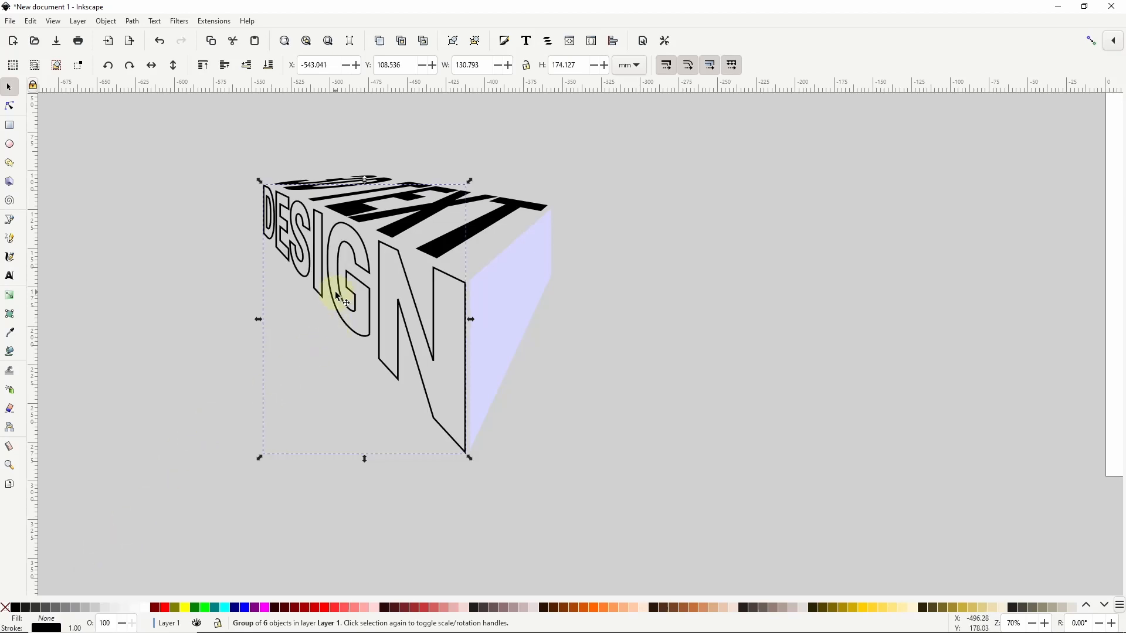
- Apply a live-previewed Voronoi Pattern to DESIGN, setting the average cell size to 12
left_click(214, 20)
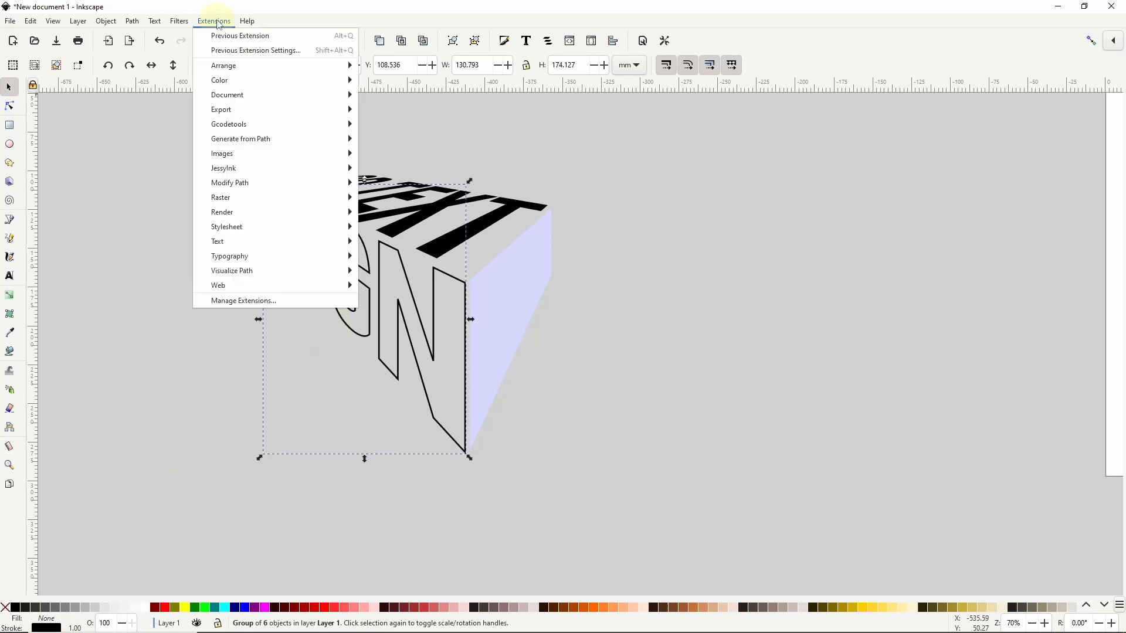
mouse_move(241, 138)
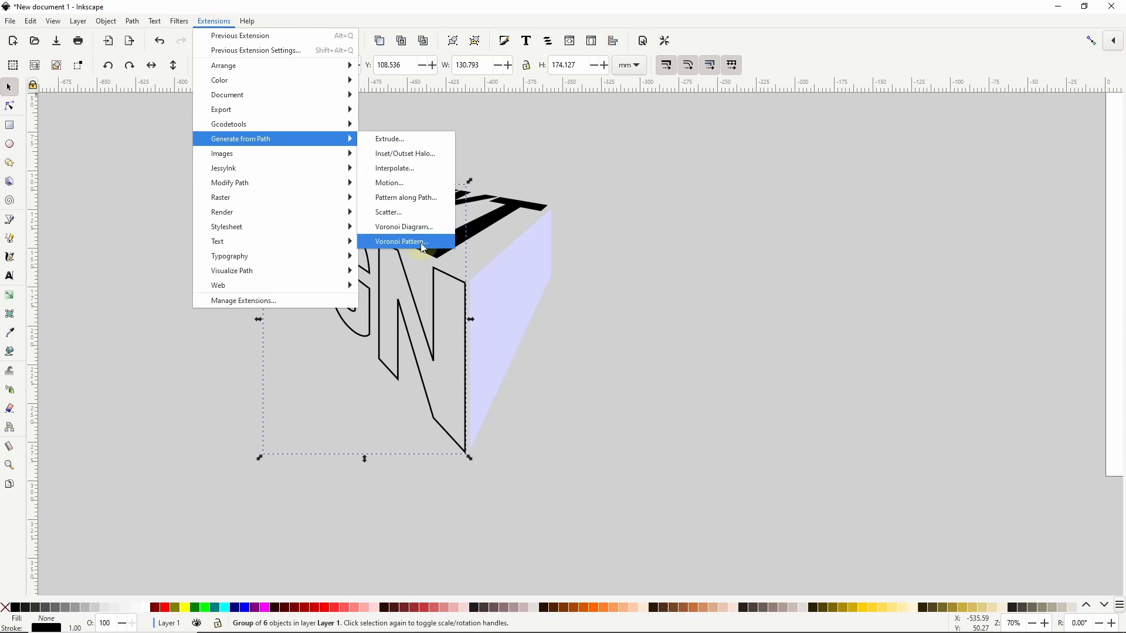
left_click(401, 241)
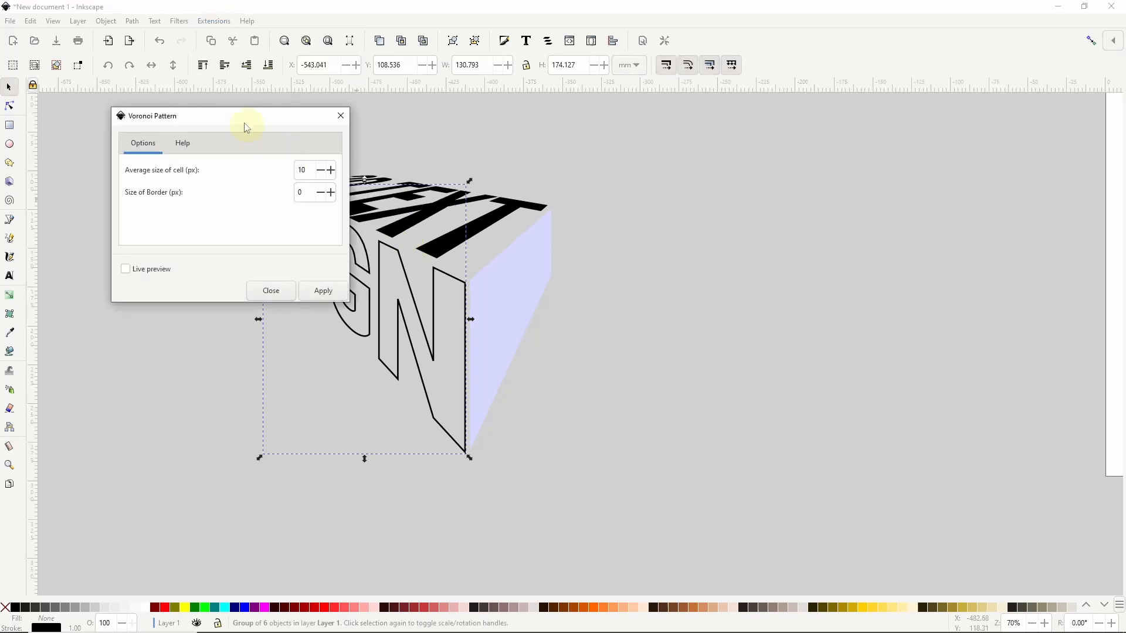
left_click_drag(246, 115, 727, 137)
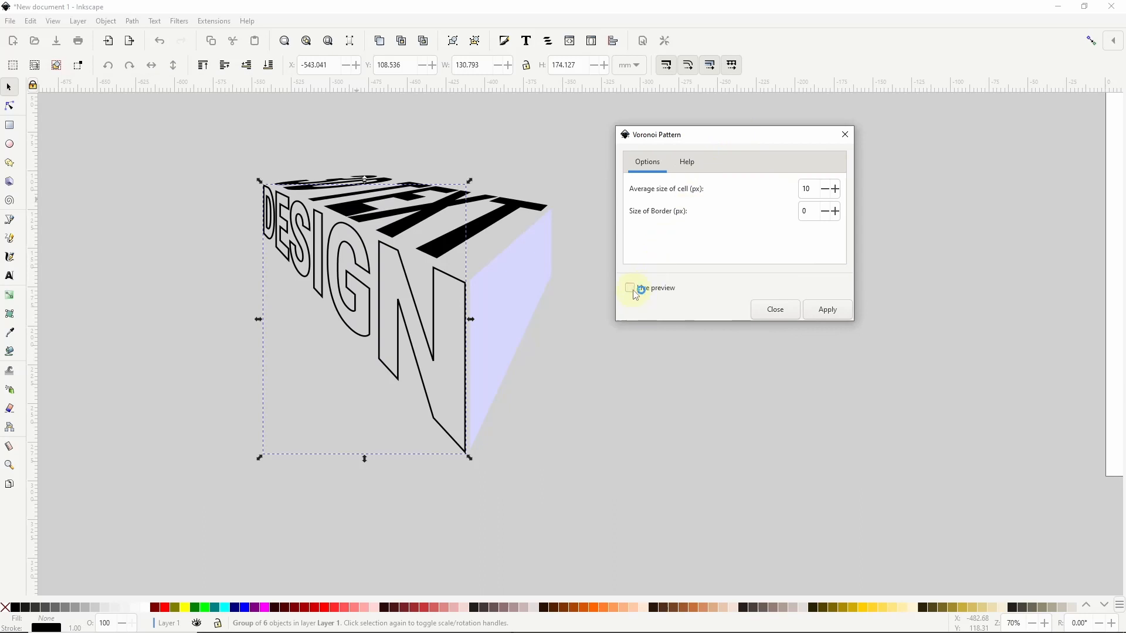
left_click(630, 287)
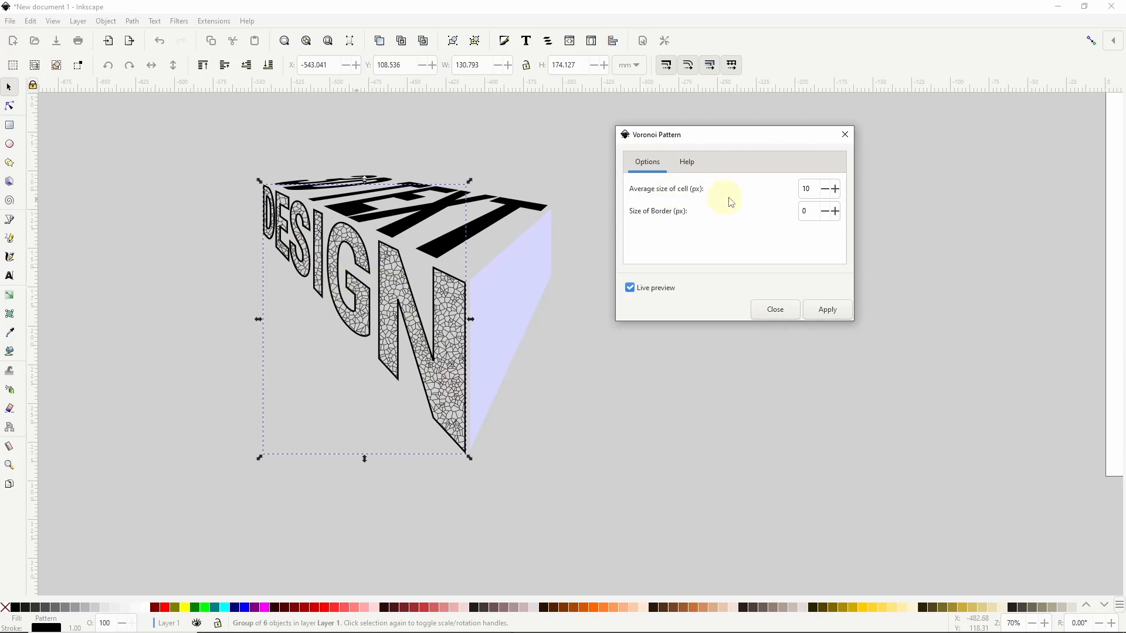
left_click(810, 188)
type("12")
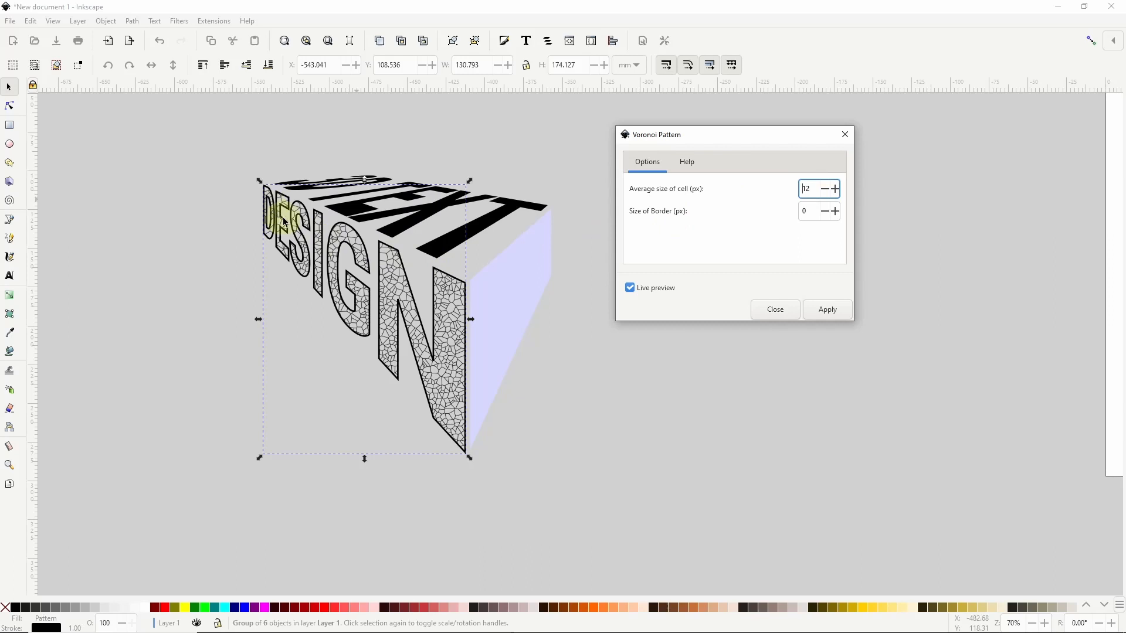
mouse_move(297, 292)
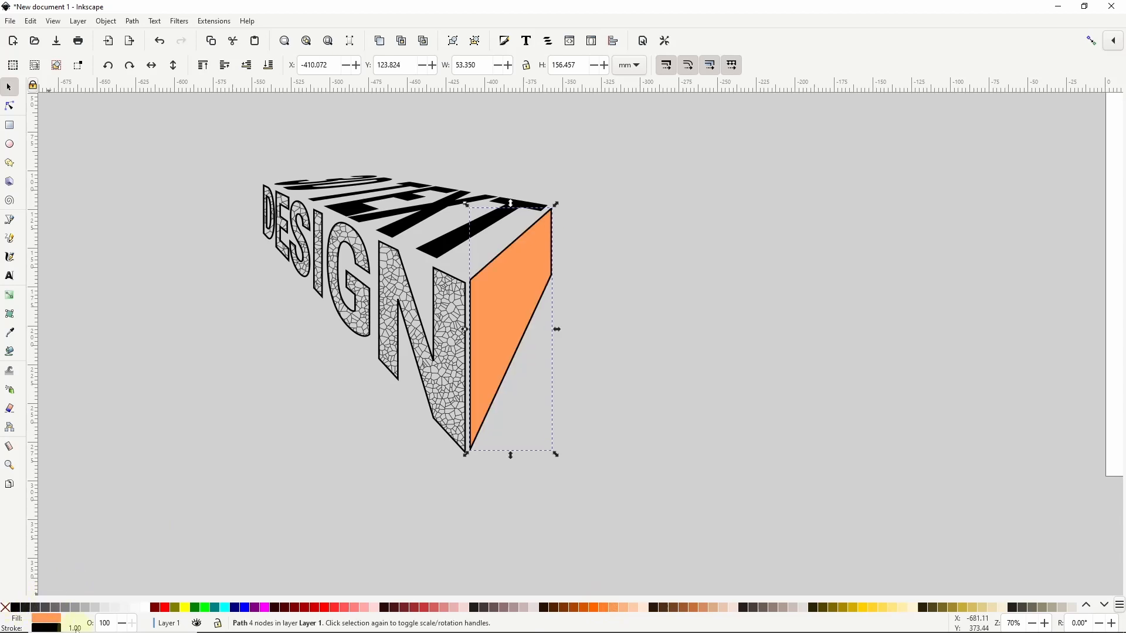
- Give the orange side face a black outline of width 1
left_click(74, 628)
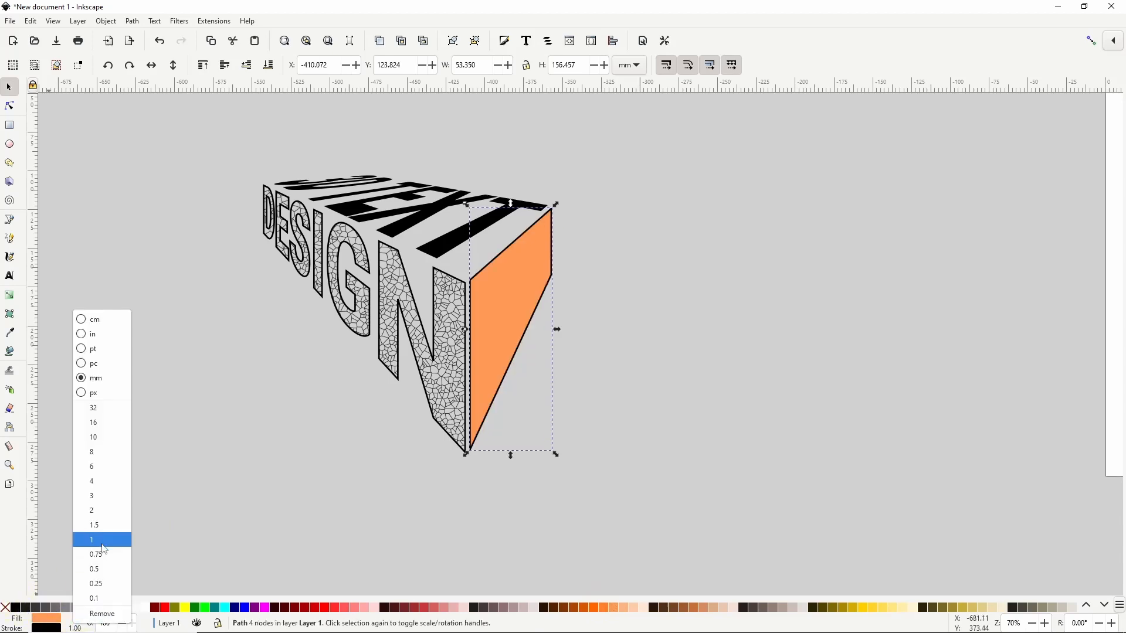
left_click(92, 539)
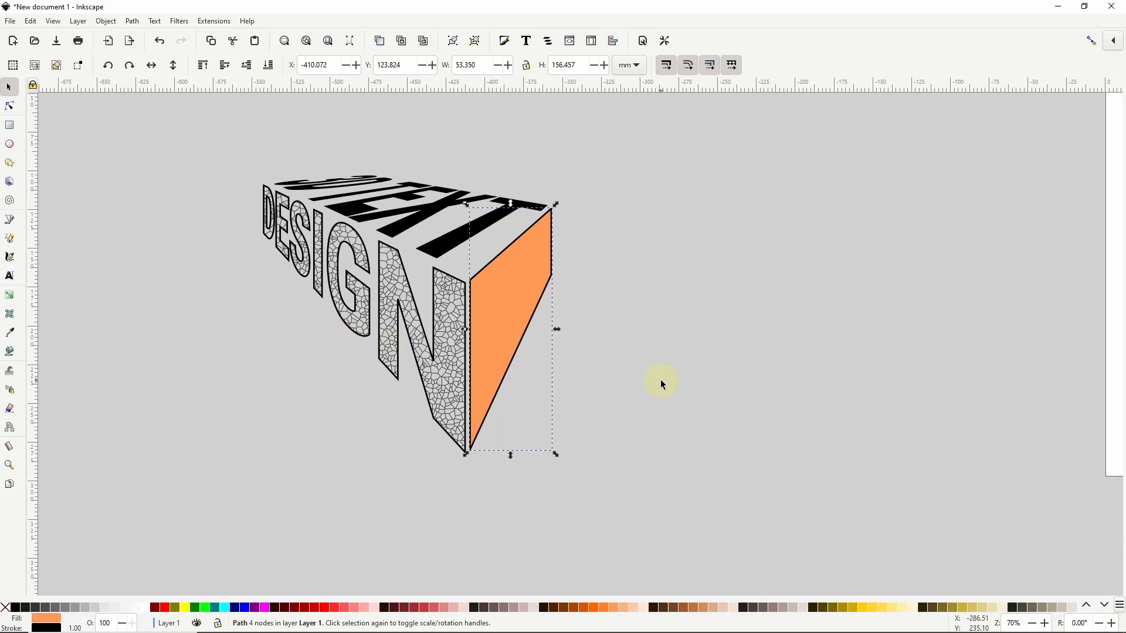
mouse_move(522, 273)
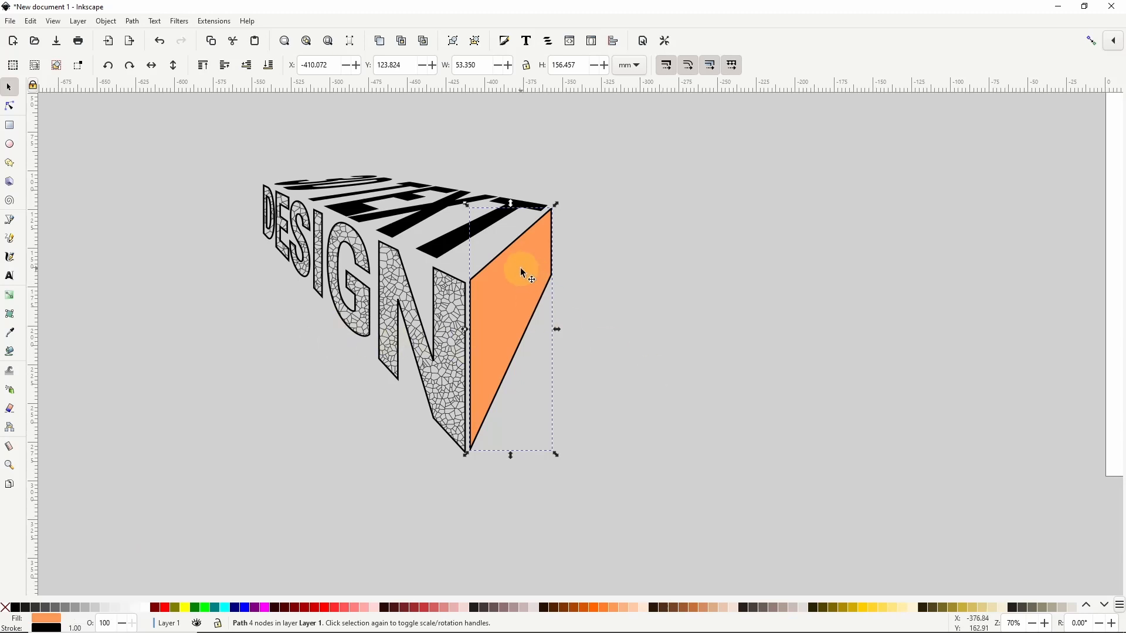
left_click(213, 20)
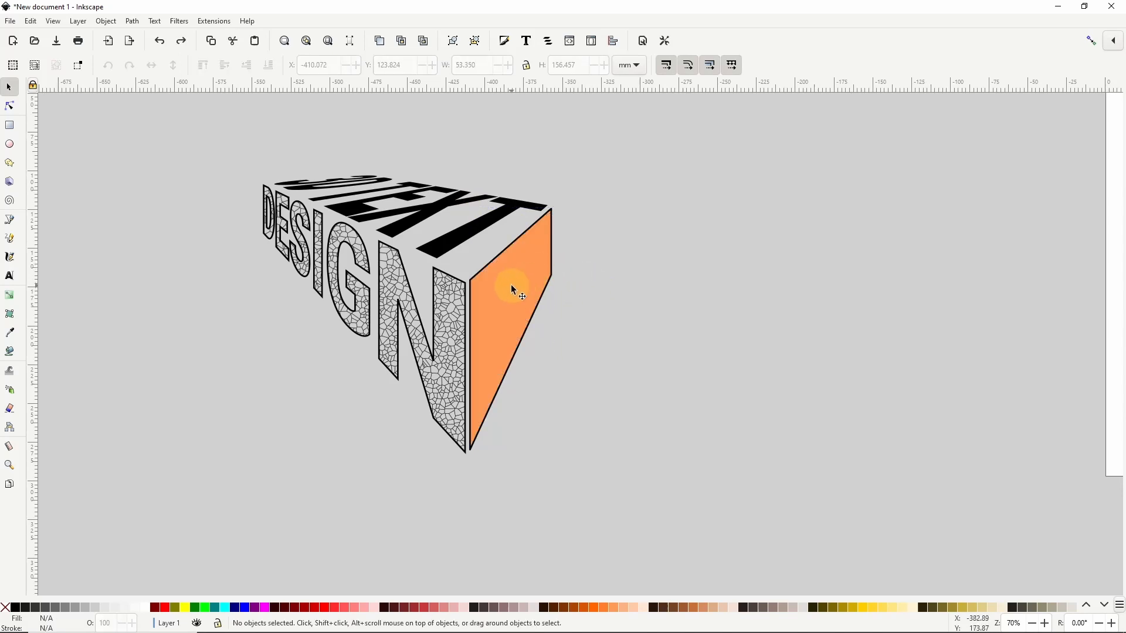
left_click(513, 288)
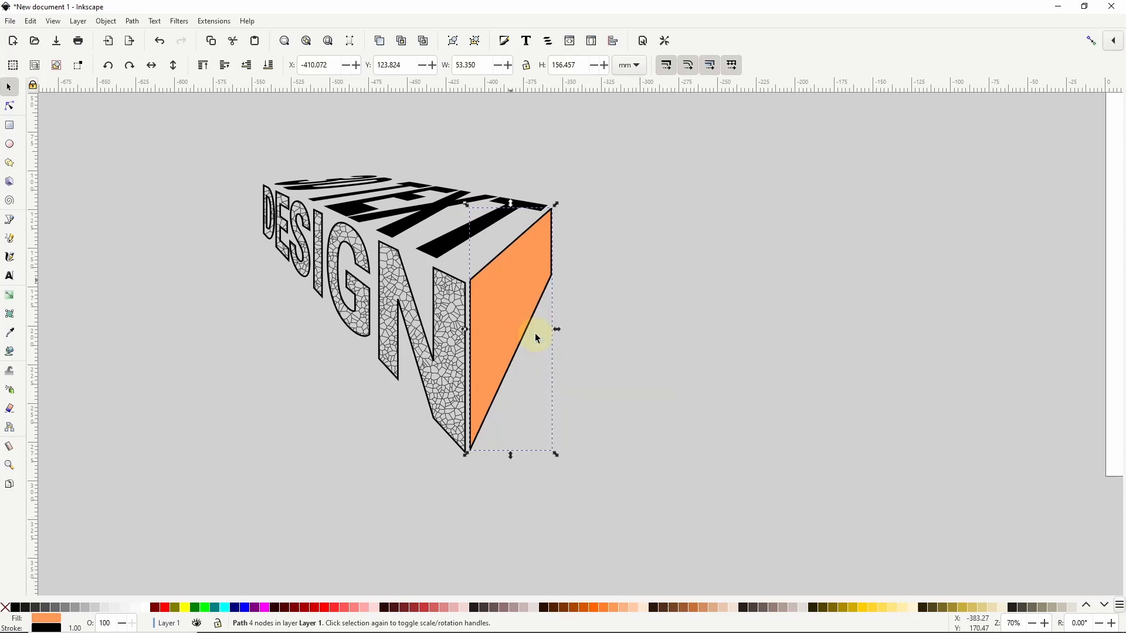
left_click(213, 20)
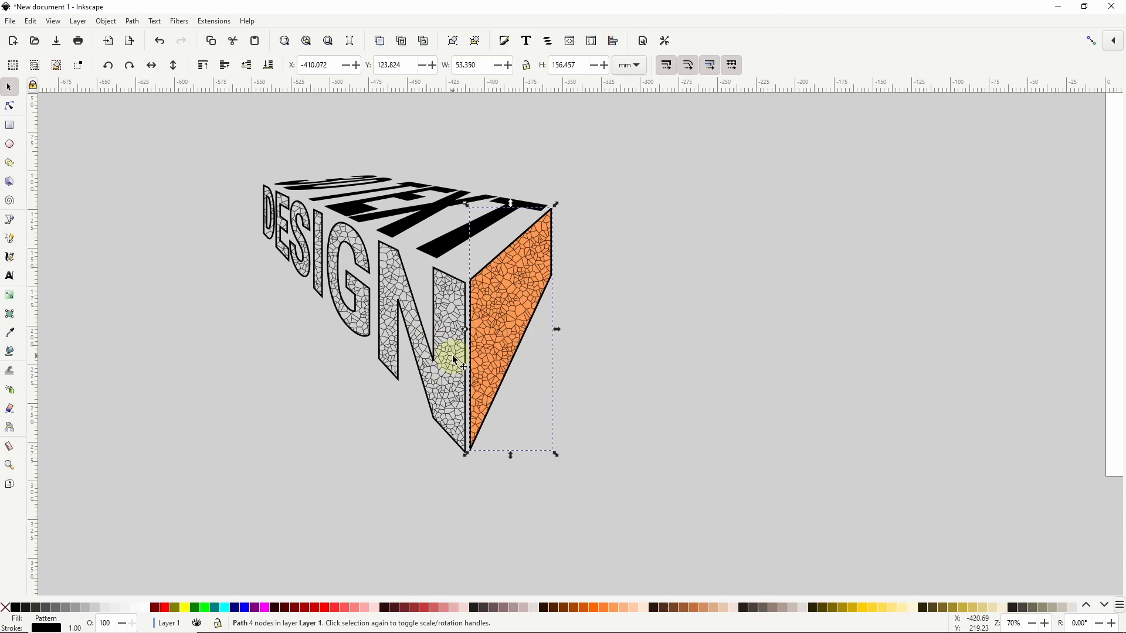
mouse_move(608, 225)
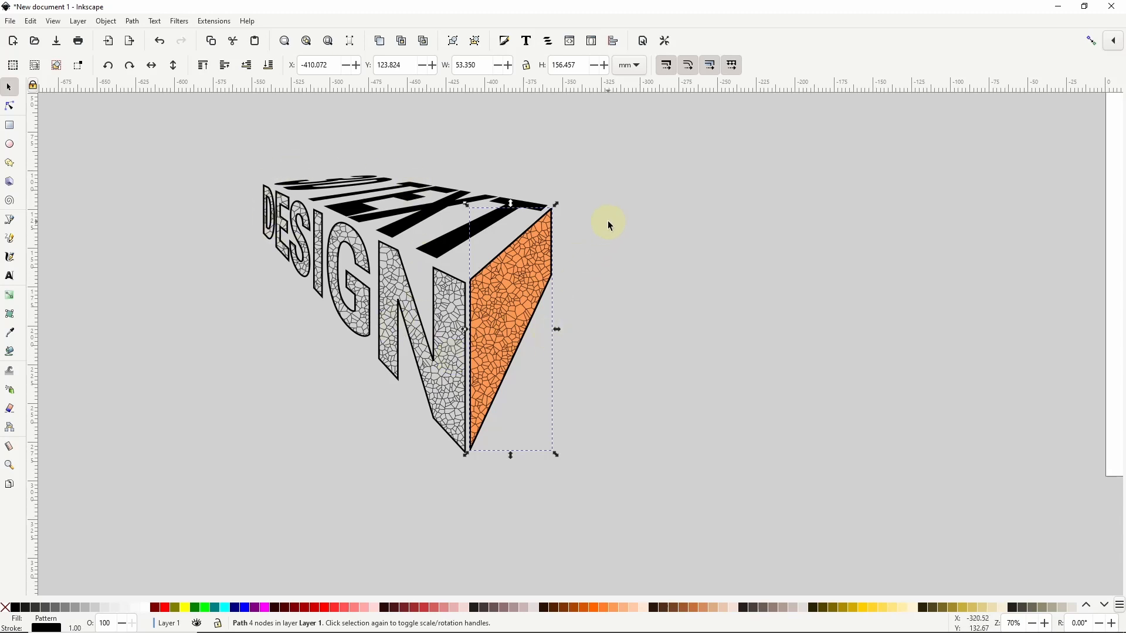
- Deselect the side face and select the top TEXT group
left_click(431, 215)
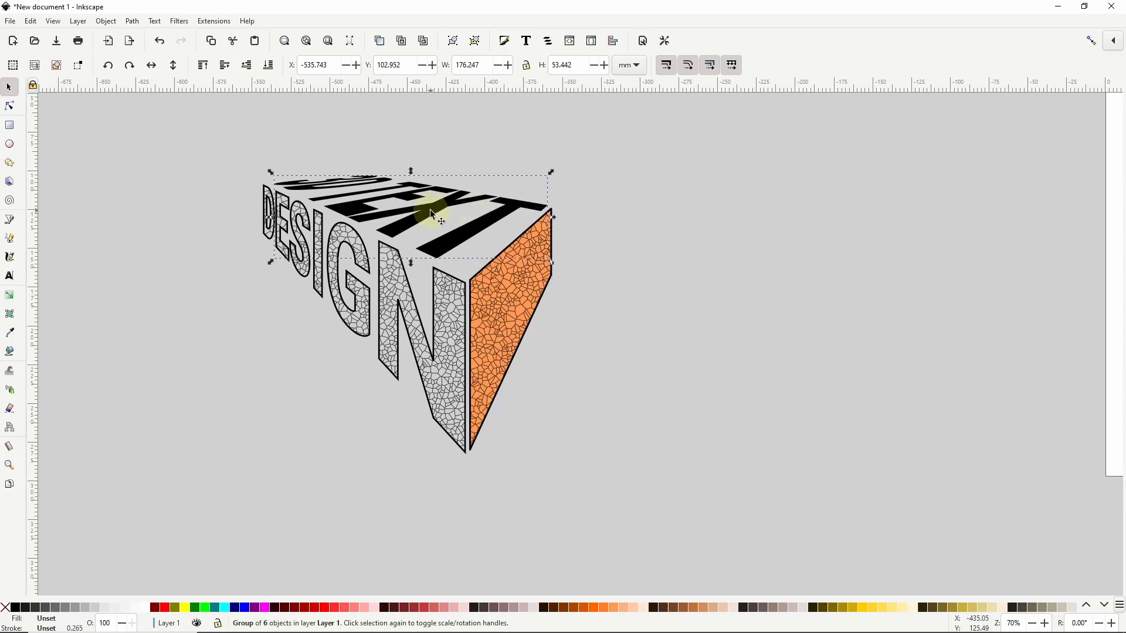
left_click(146, 608)
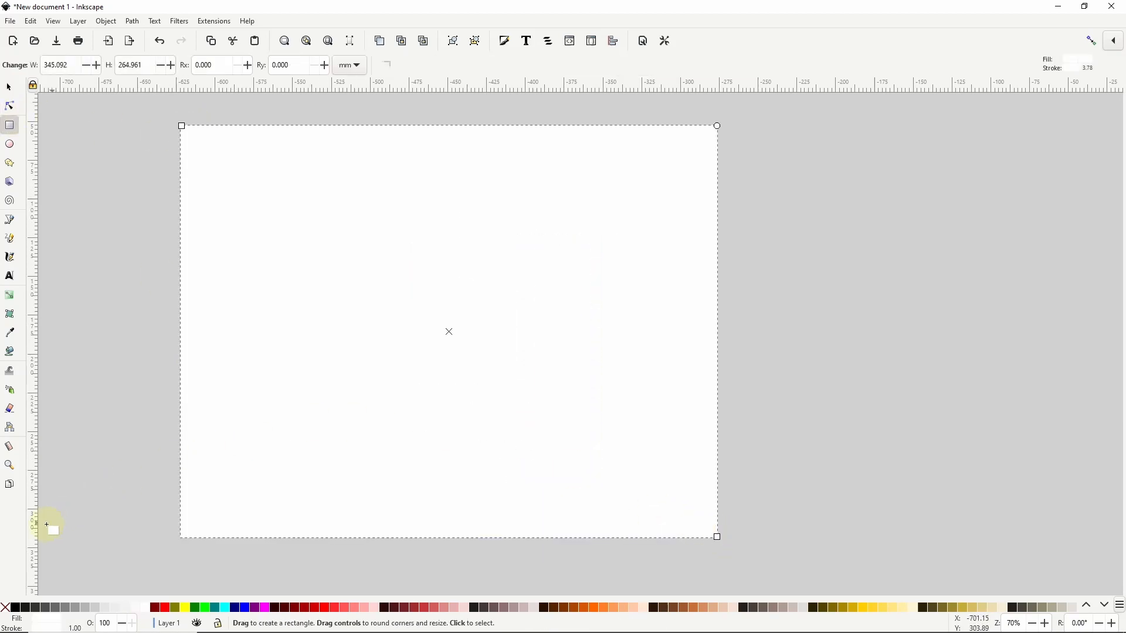
- Make the new rectangle black with no stroke and lower it behind the box
left_click(12, 608)
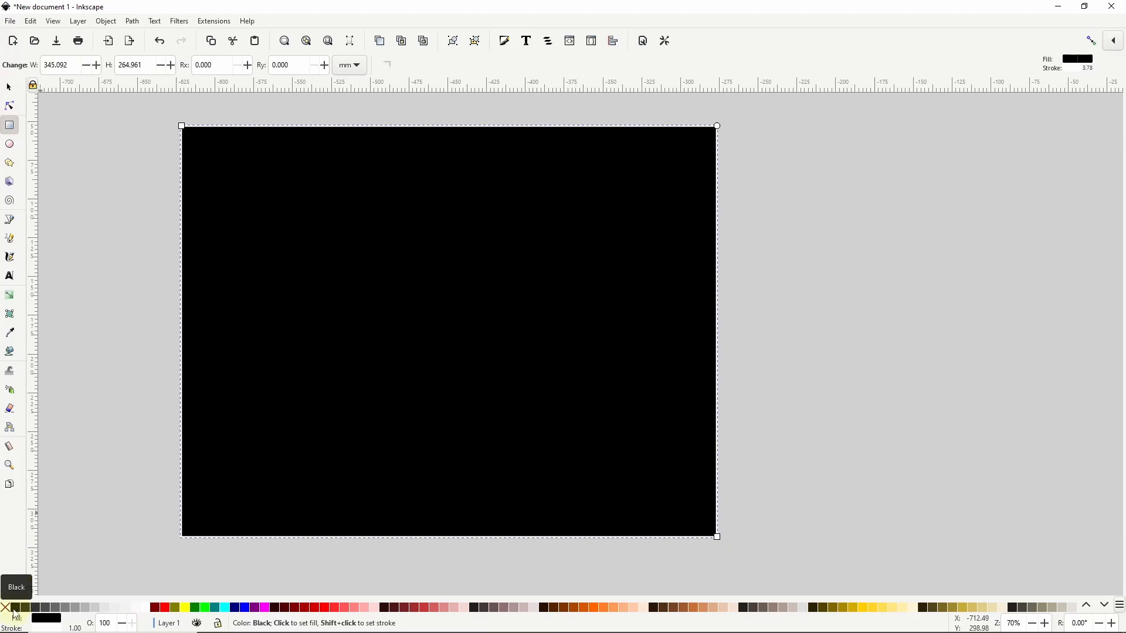
left_click(7, 608)
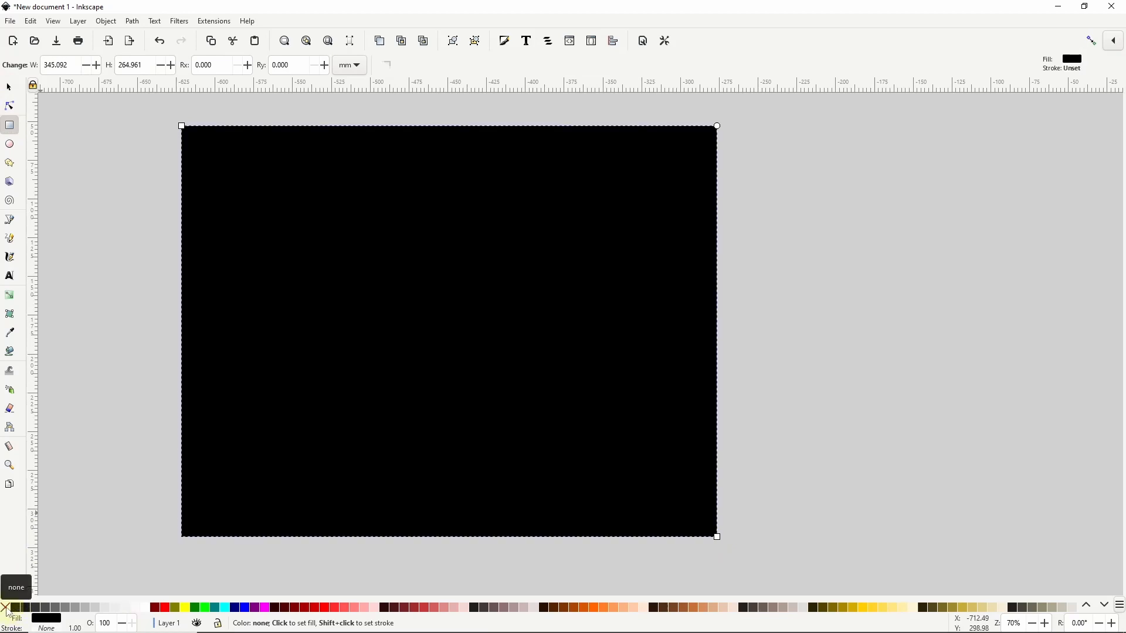
left_click(10, 86)
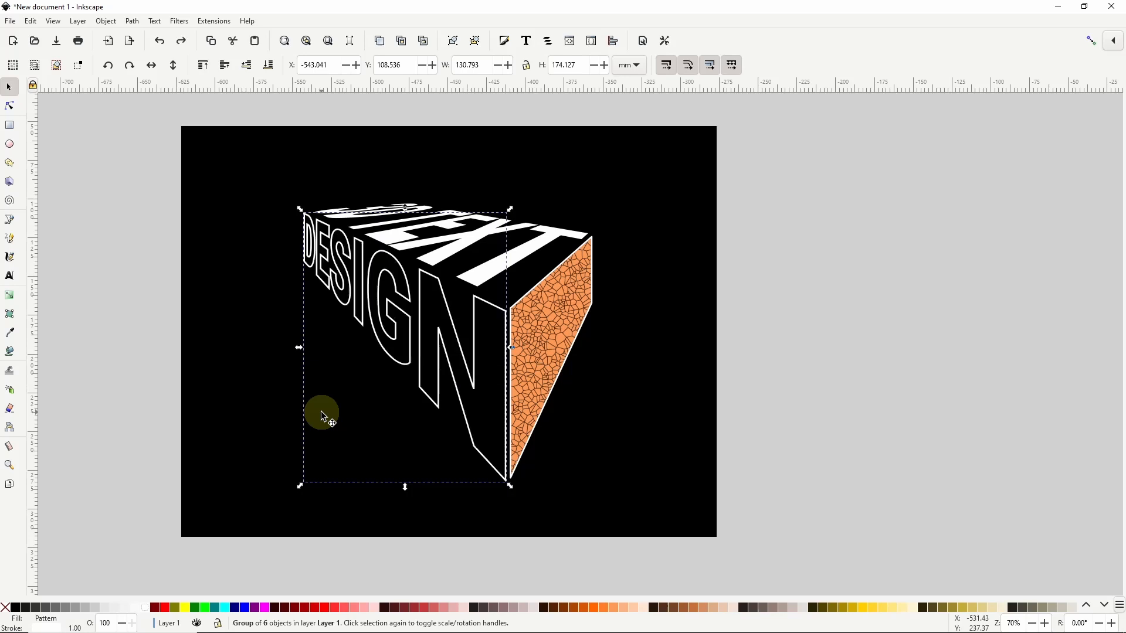
left_click(214, 21)
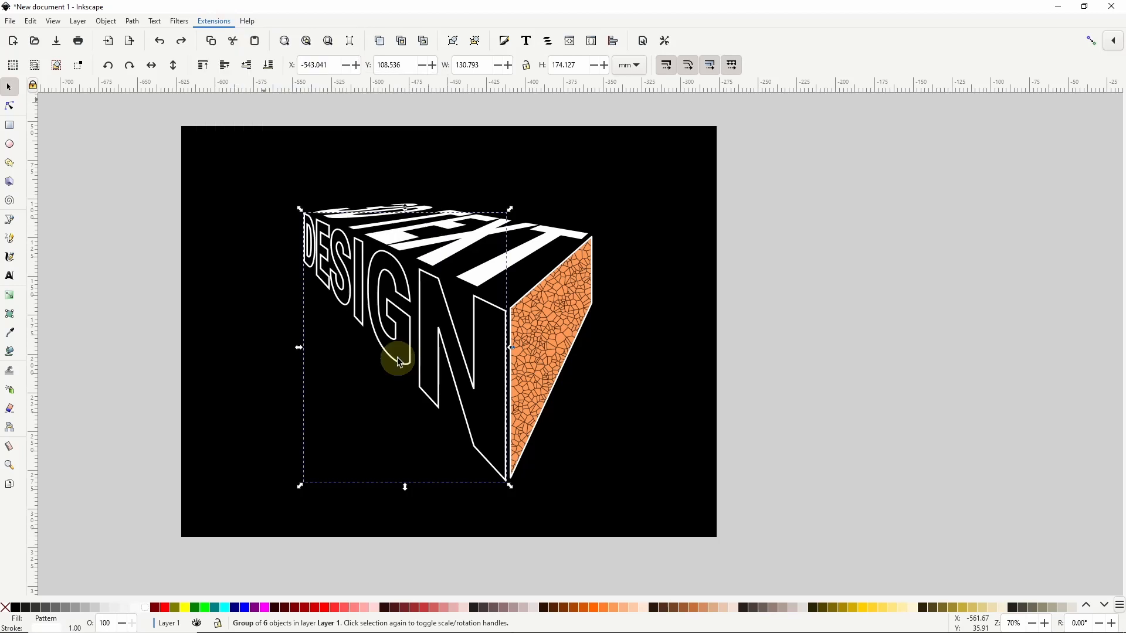
- Replace black with white (V 100) in the DESIGN group using Replace color with live preview
left_click(213, 20)
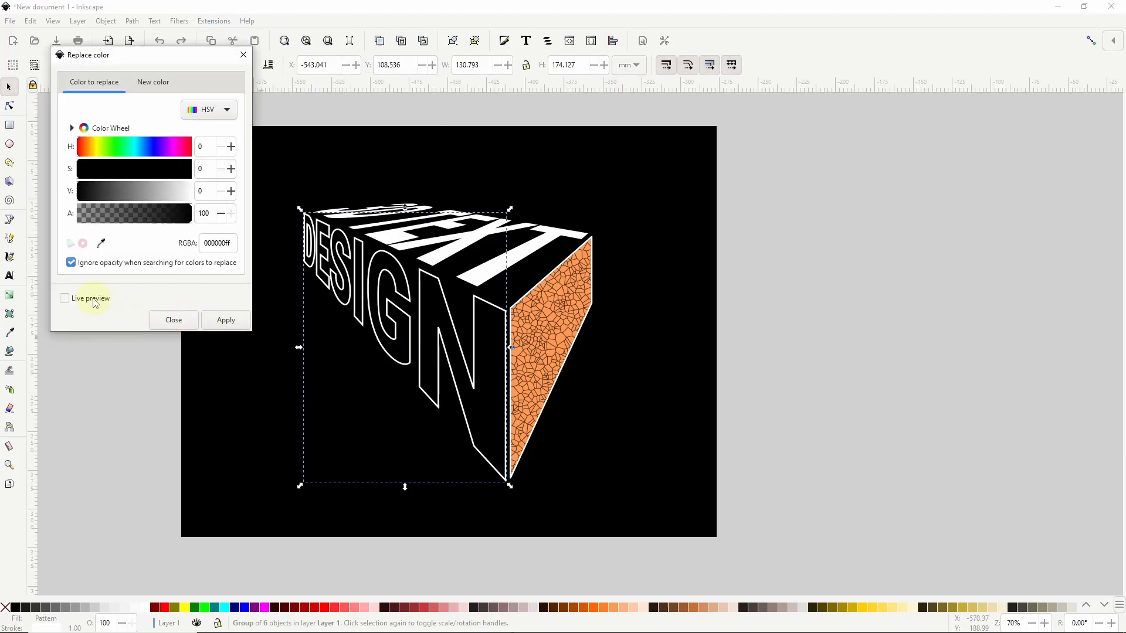
left_click(65, 298)
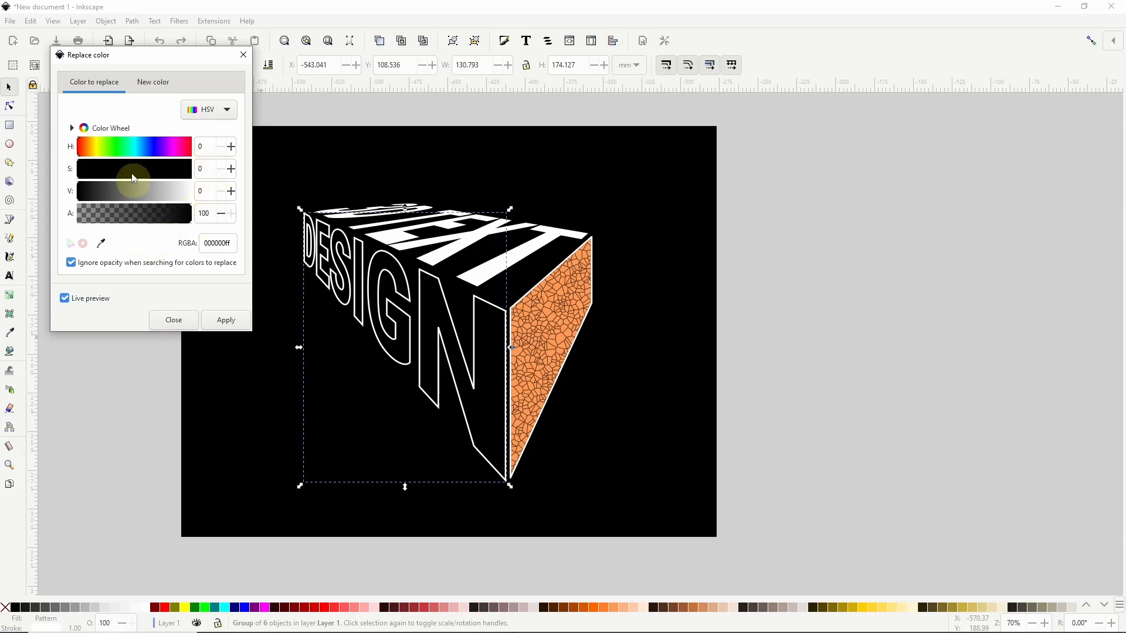
left_click(152, 82)
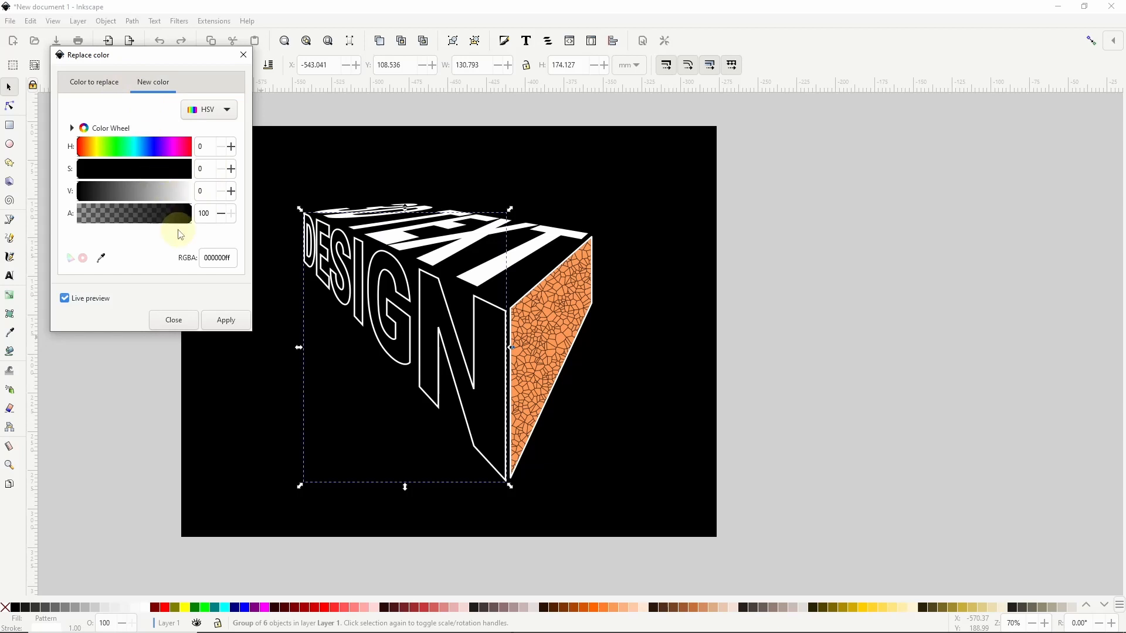
mouse_move(148, 255)
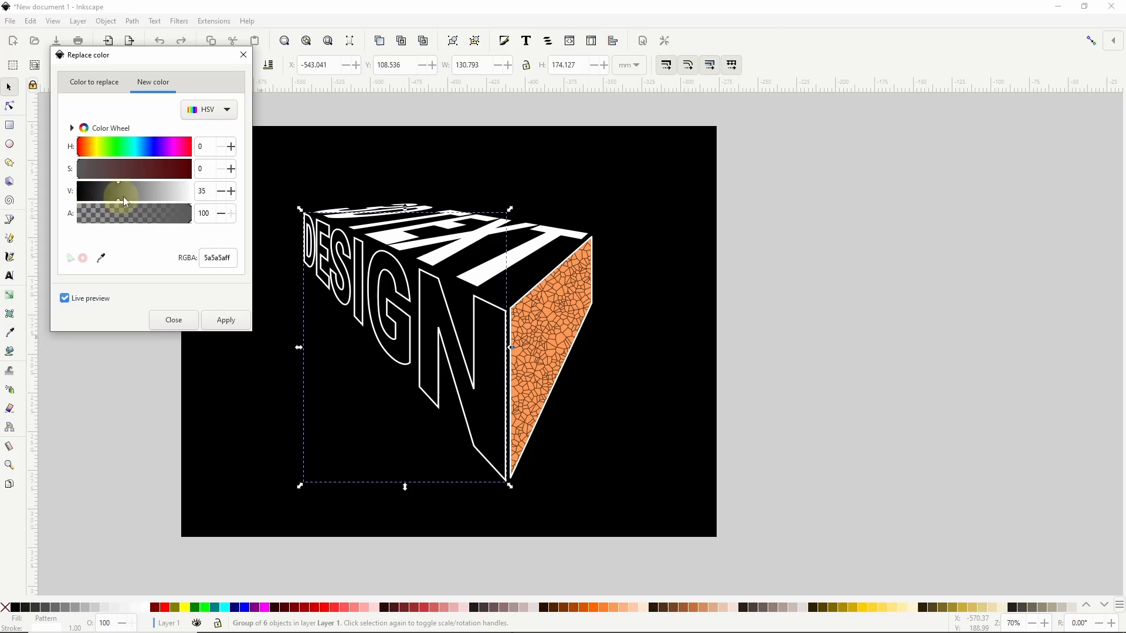
left_click_drag(115, 192, 190, 192)
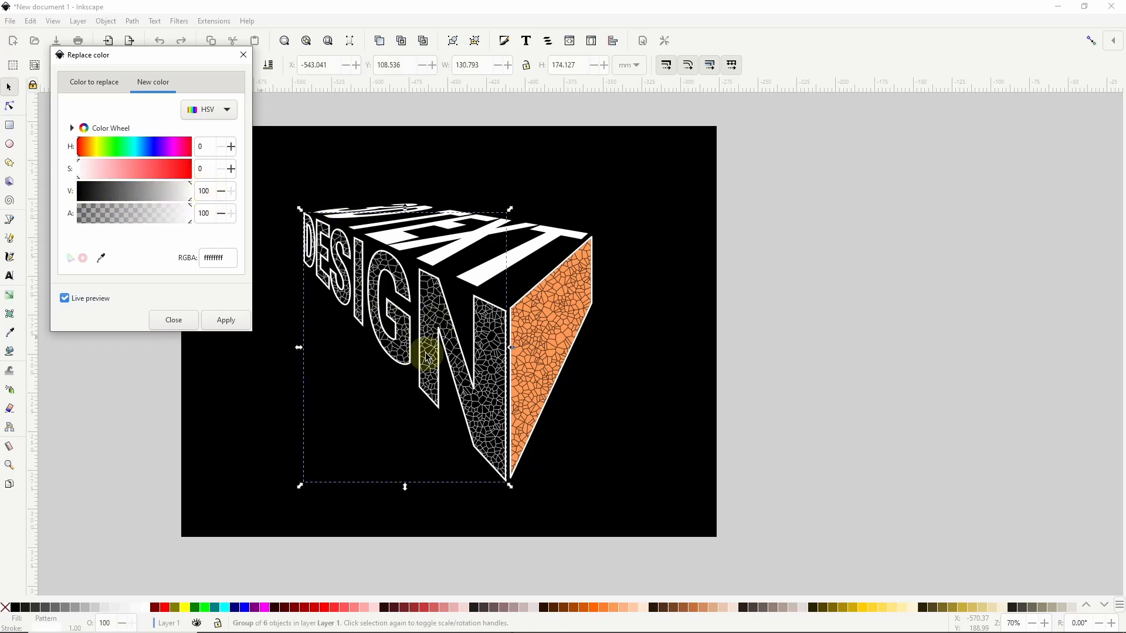
left_click(64, 297)
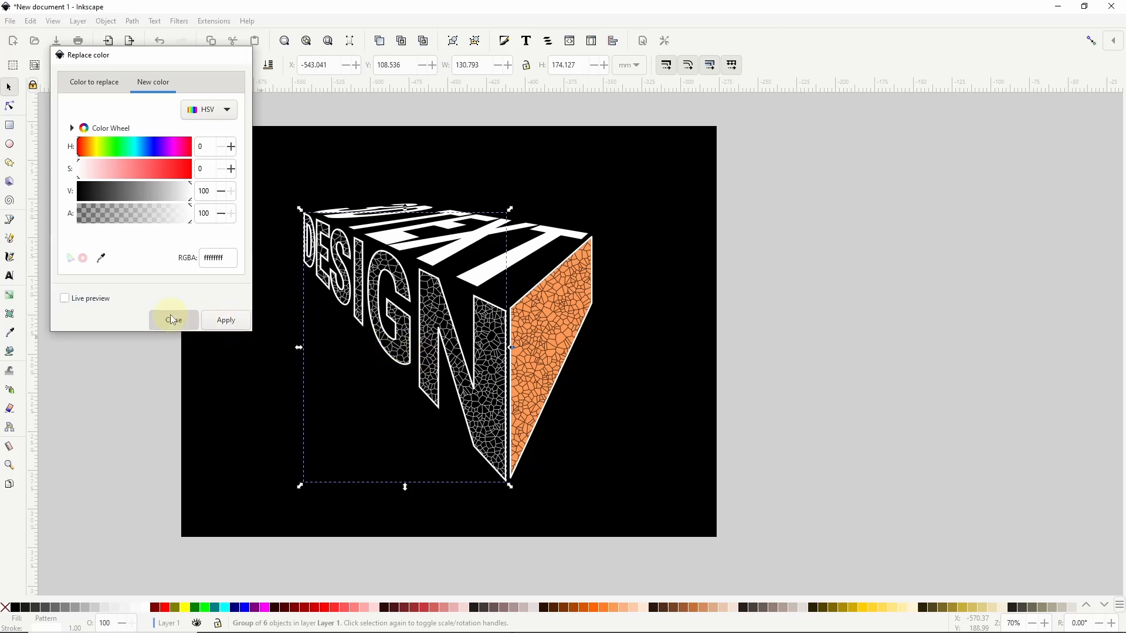
- Close the Replace color dialog, then select and deselect the orange side face
left_click(173, 320)
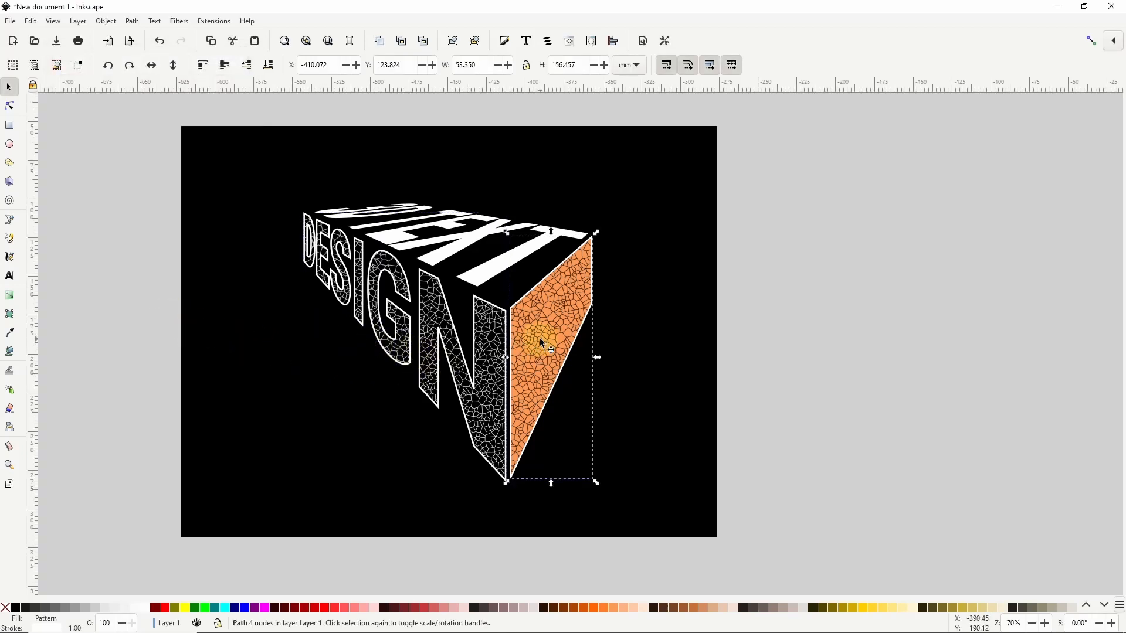
left_click(213, 21)
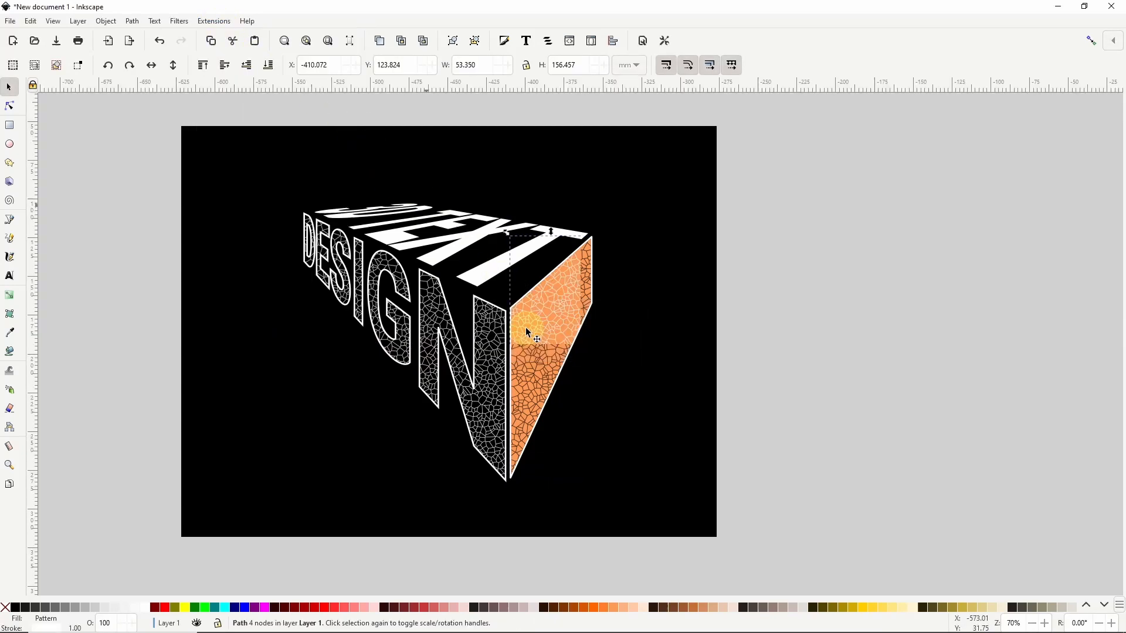
left_click(606, 294)
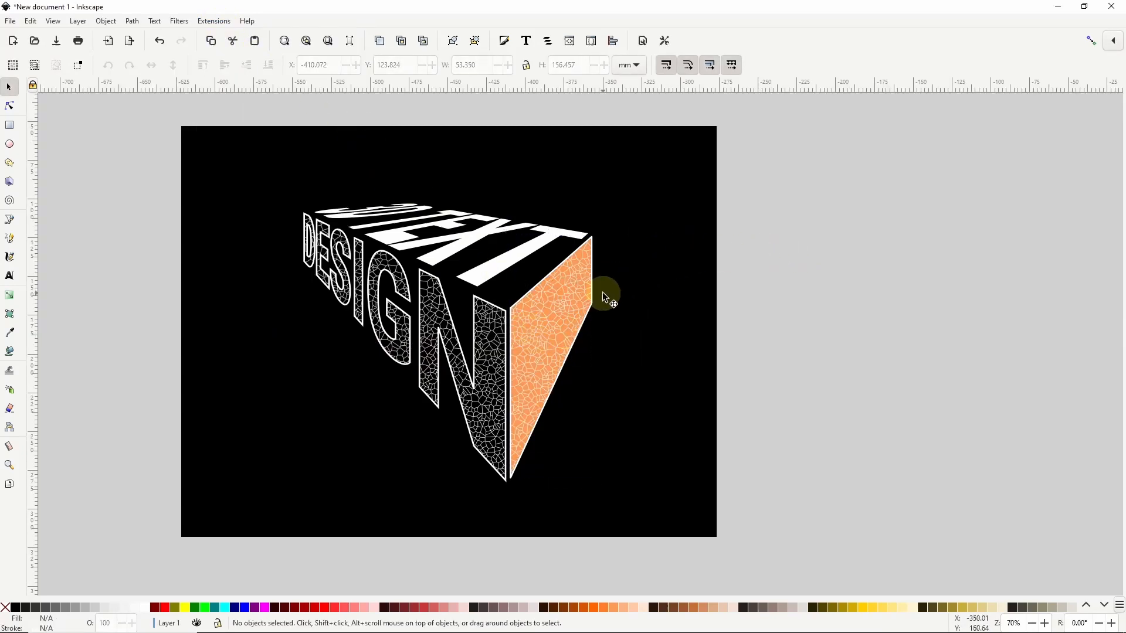
scroll("down", 3)
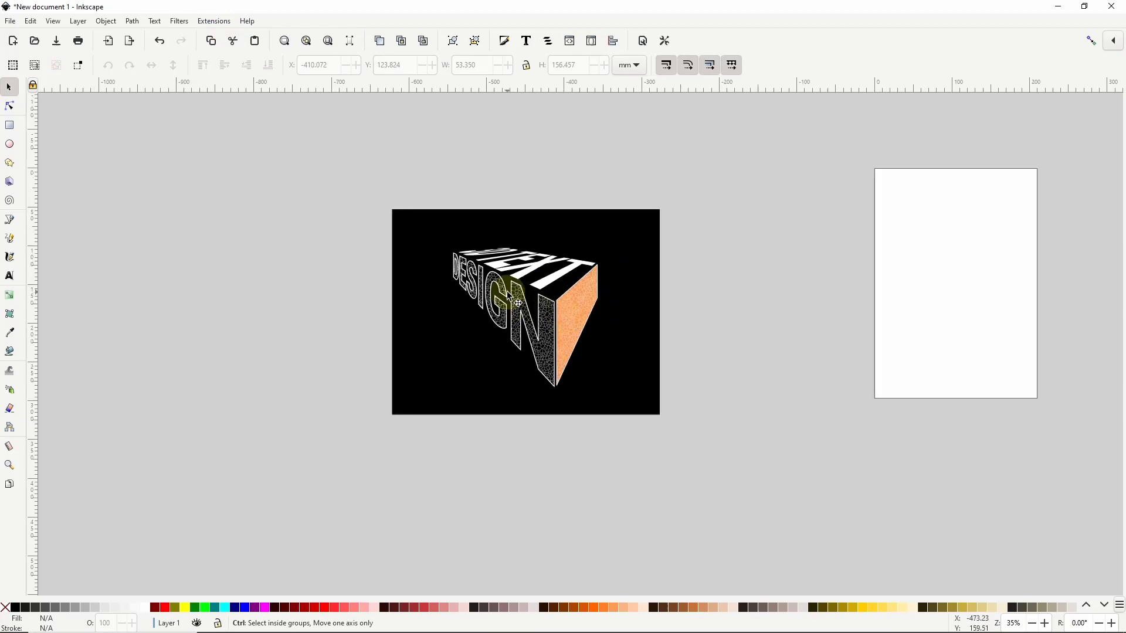